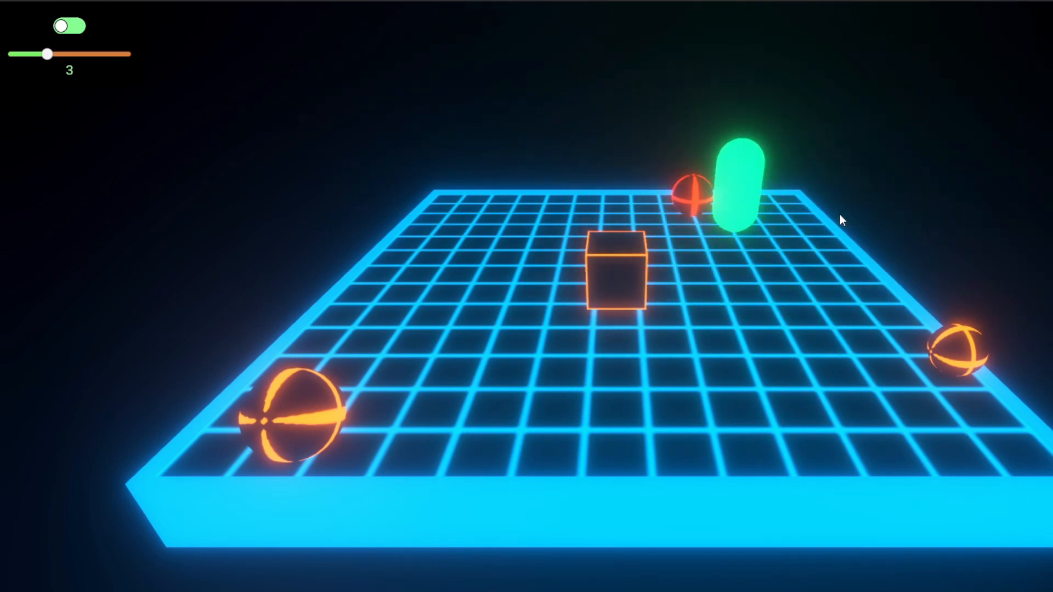
In Play mode, drag the in-game slider up to 8 and back to 6 while moving the capsule
drag(48, 54, 102, 54)
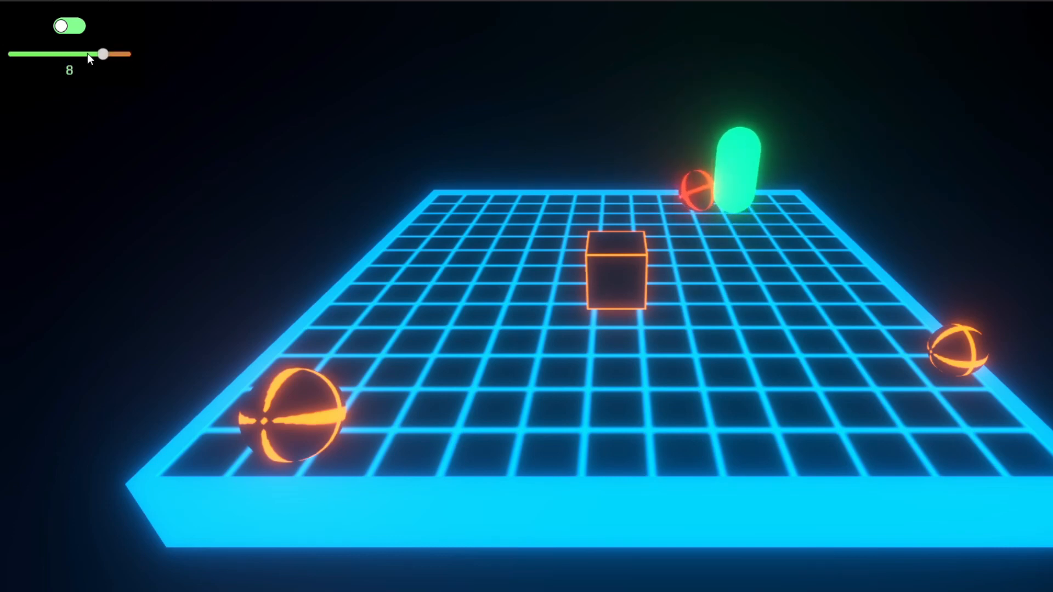
drag(104, 54, 81, 54)
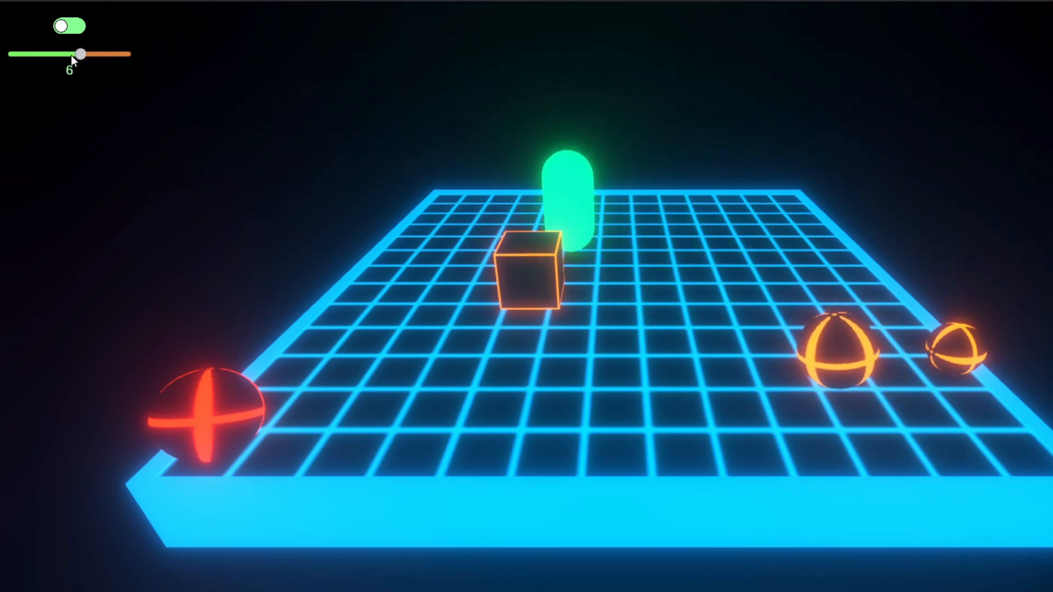
drag(82, 54, 35, 53)
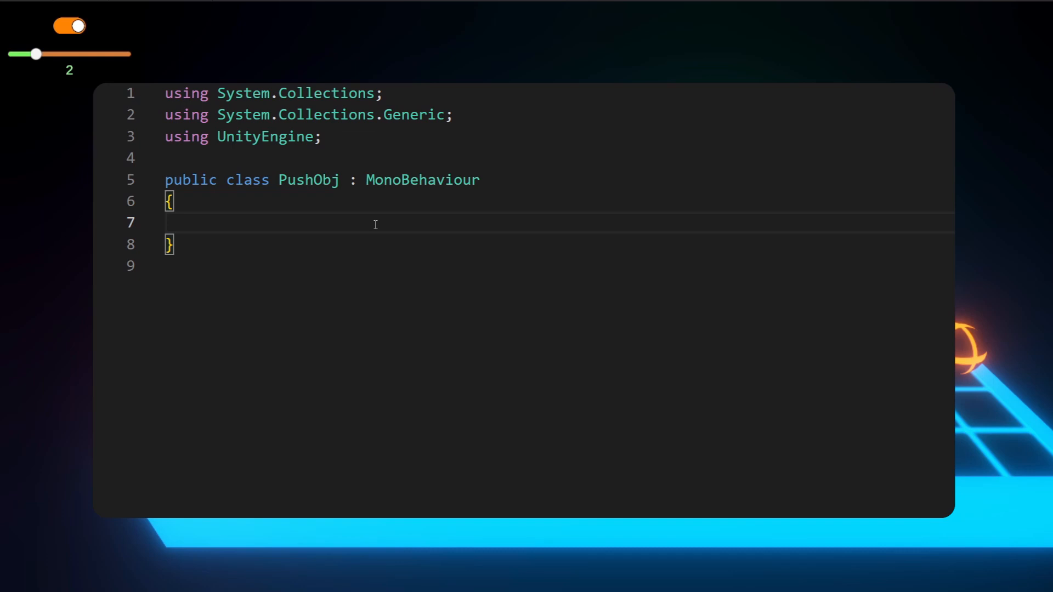
Declare a serialized private CharacterController CC field and a float pushPower of 4 in PushObj
click(200, 223)
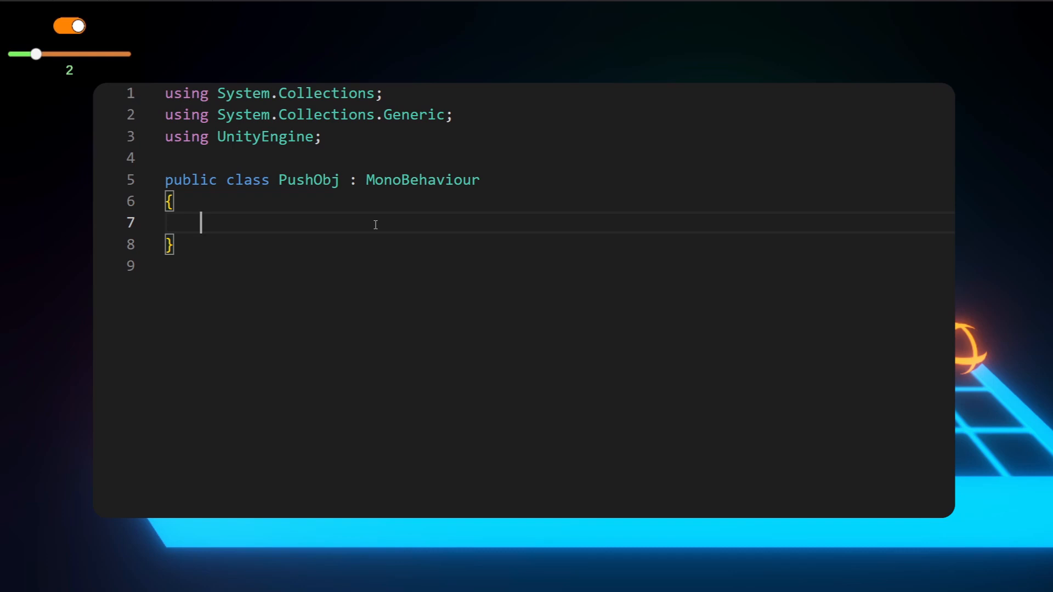
text([SerializeField] private CharacterController CC;)
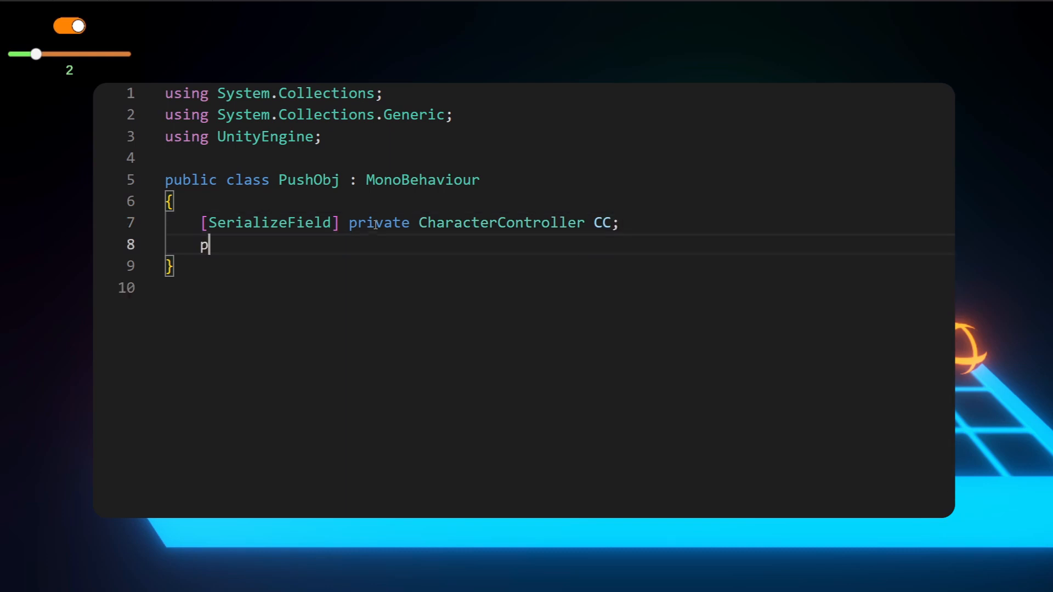
text(rivate)
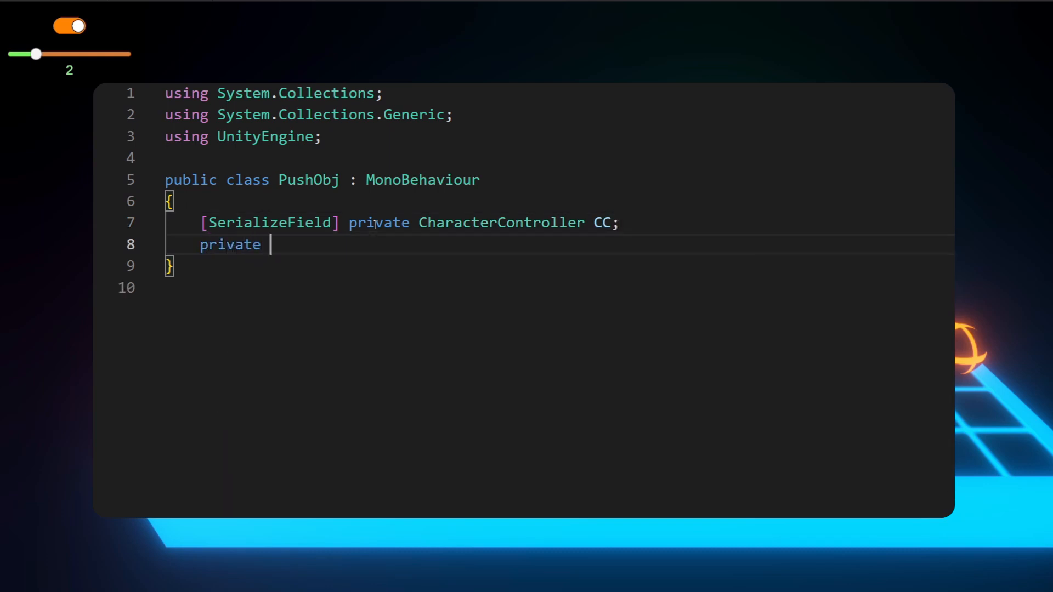
text(float pushPower)
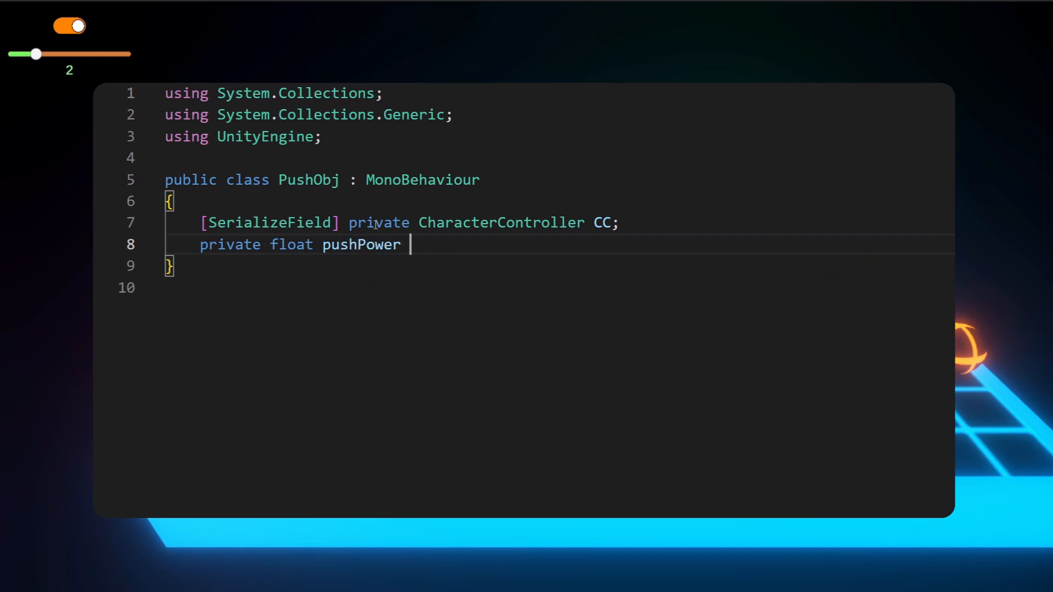
text(= 4;)
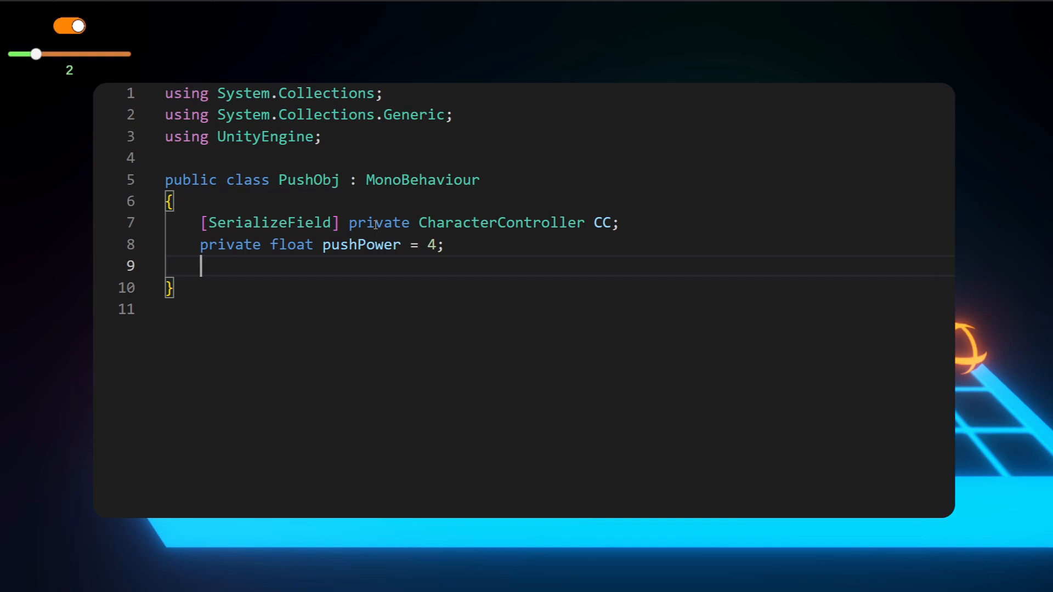
Add OnControllerColliderHit storing the hit collider's Rigidbody in a body variable
text(void)
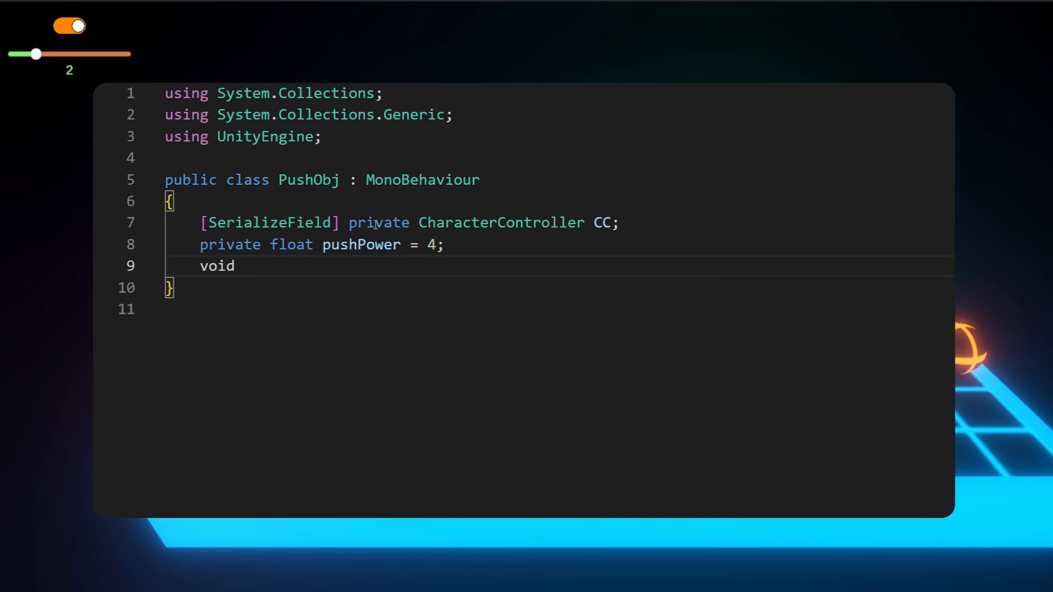
text(OnControllerColliderHit)
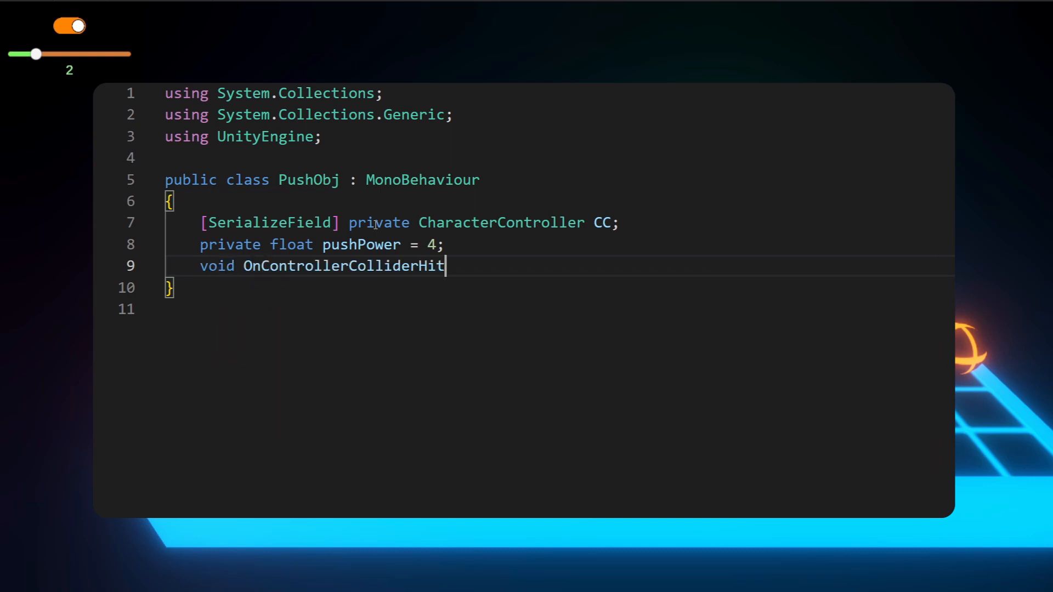
text((ControllerColliderHit)
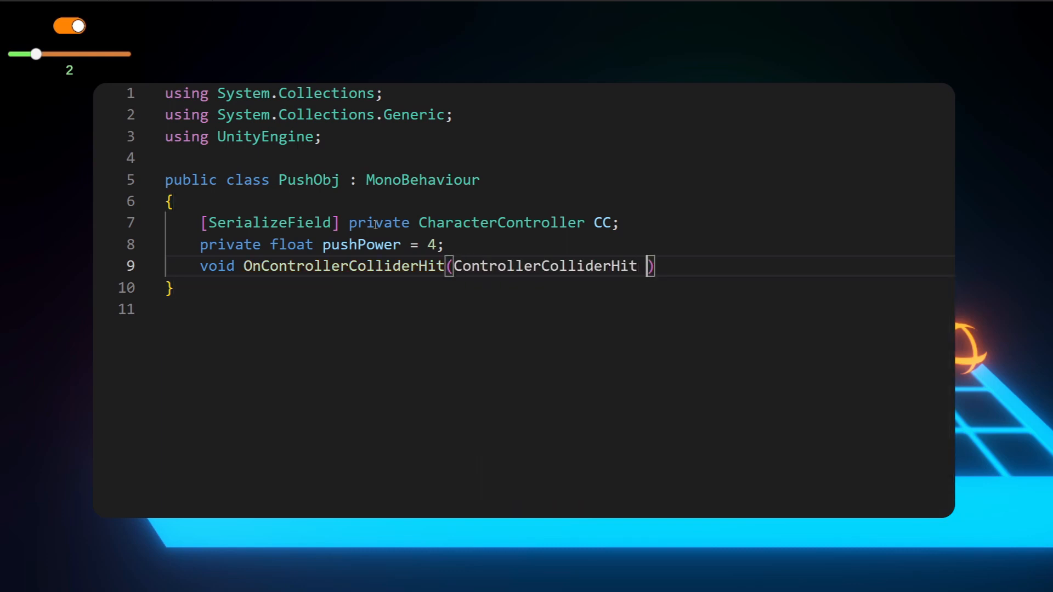
text(hit)
text({)
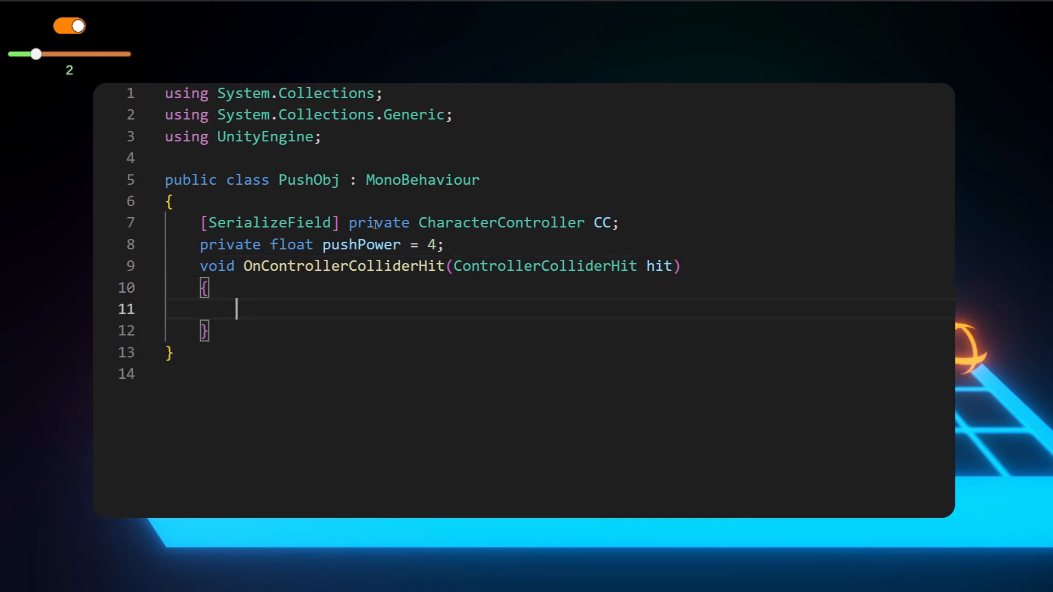
text(Rigidbody)
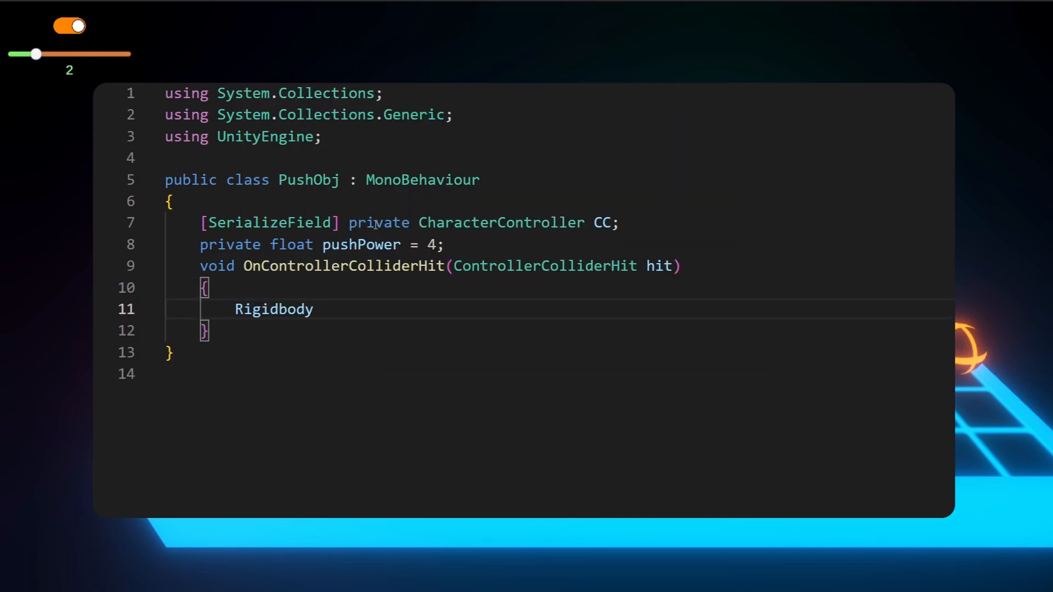
text(body)
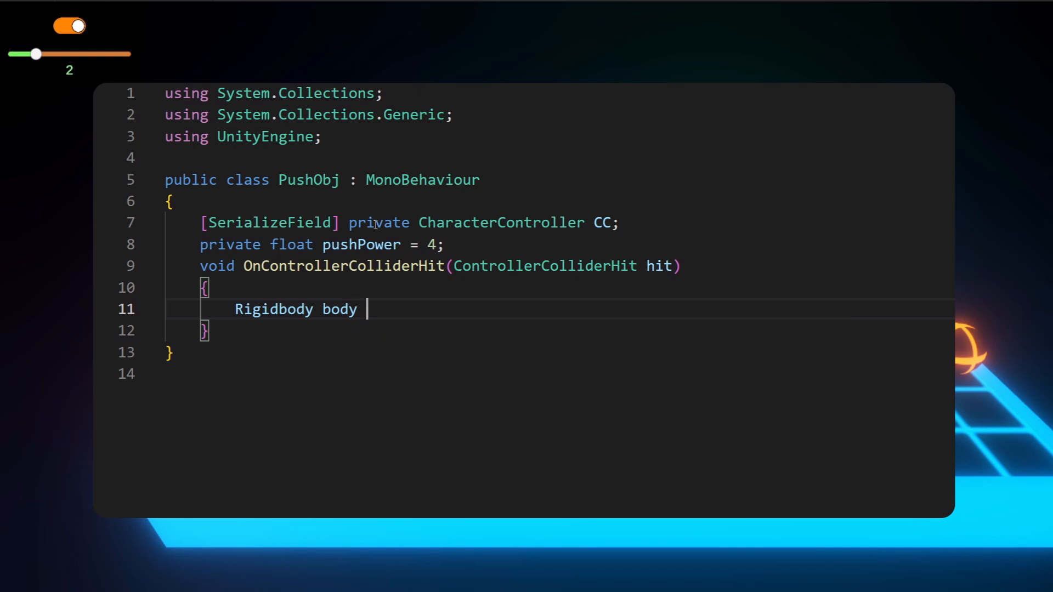
text(= hit)
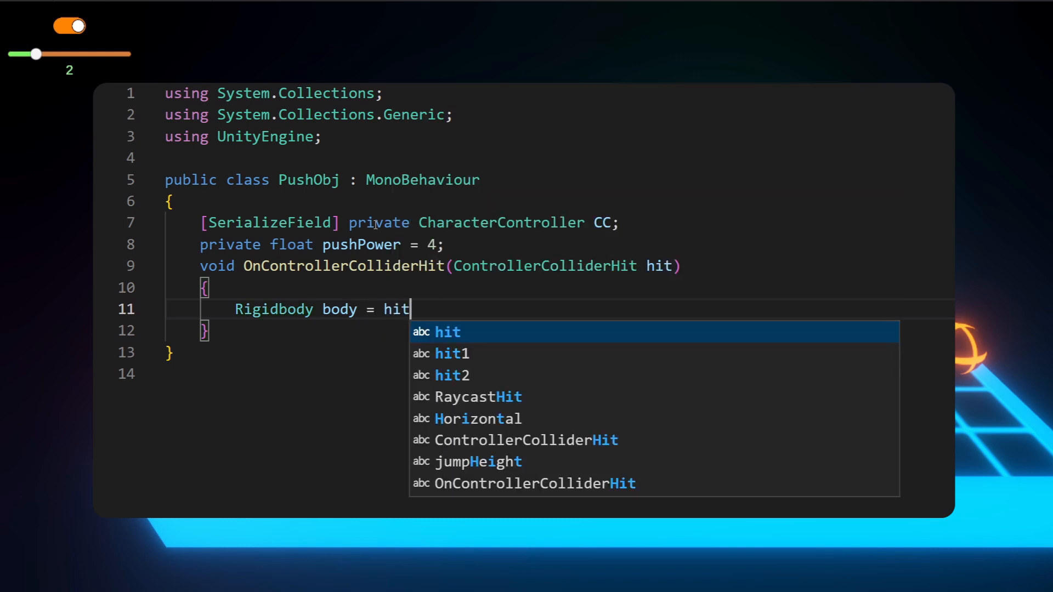
text(.collider)
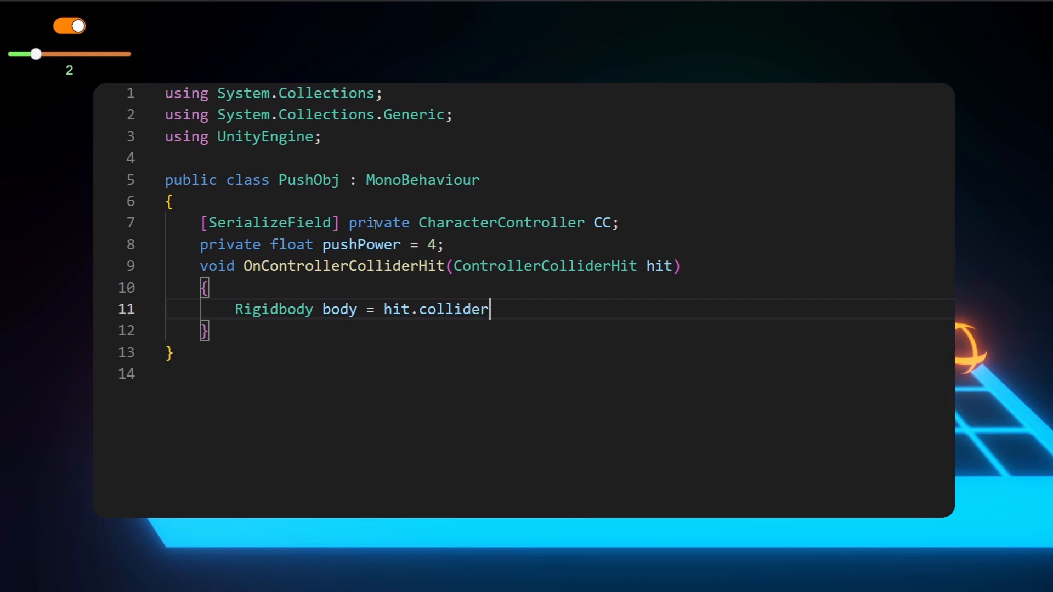
Finish the attachedRigidbody lookup and return early if body is null or kinematic
text(.attachedRigidbody)
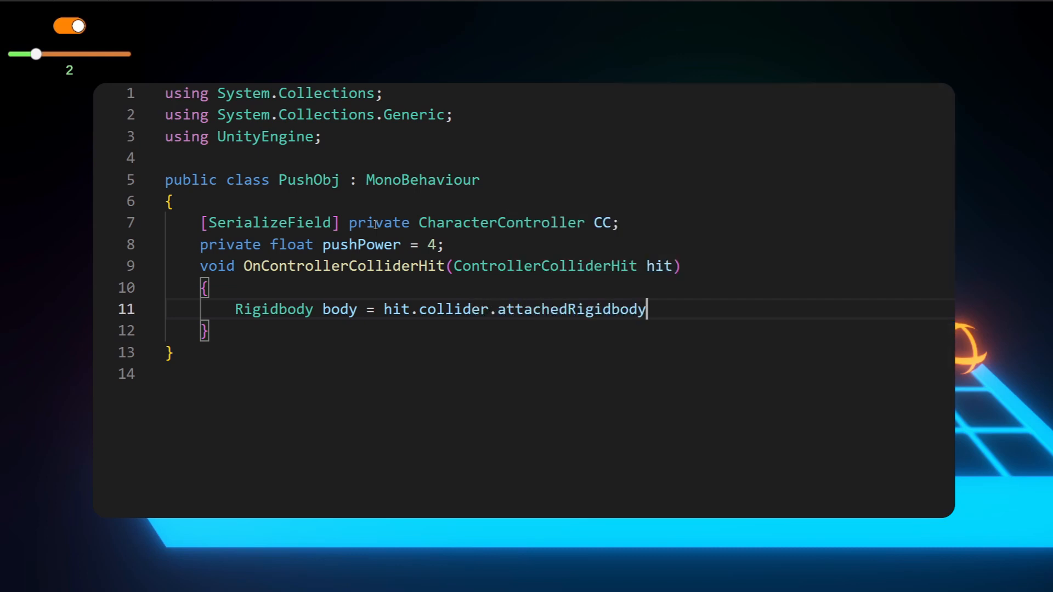
text(;)
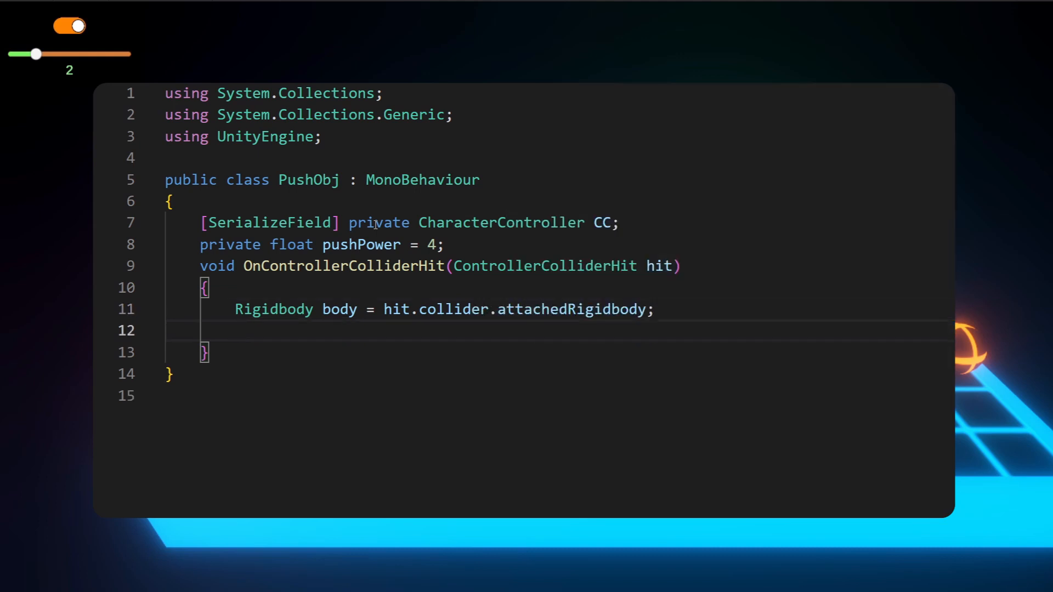
text(if(body))
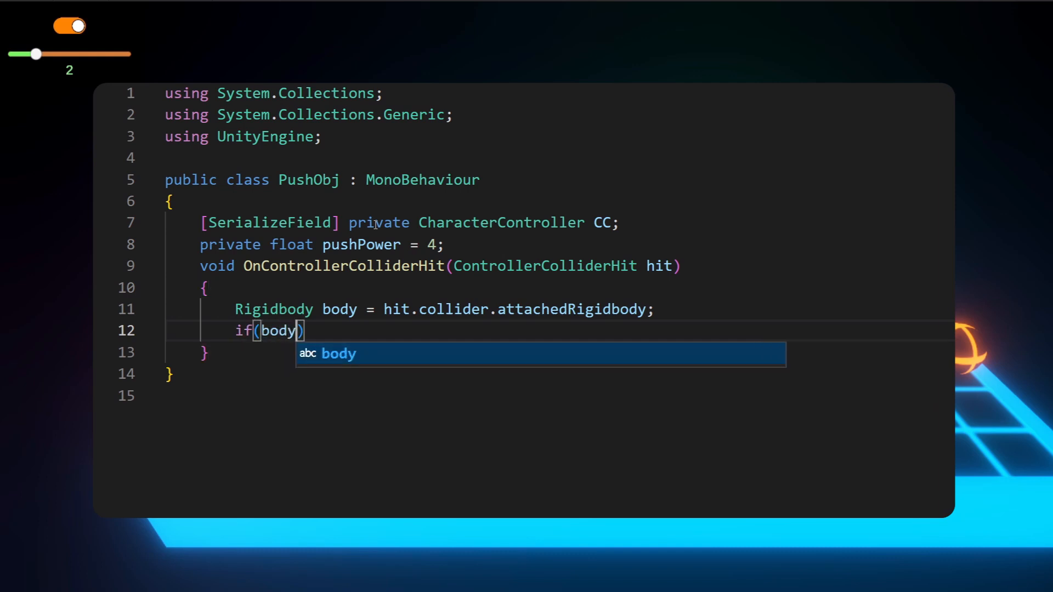
text(==)
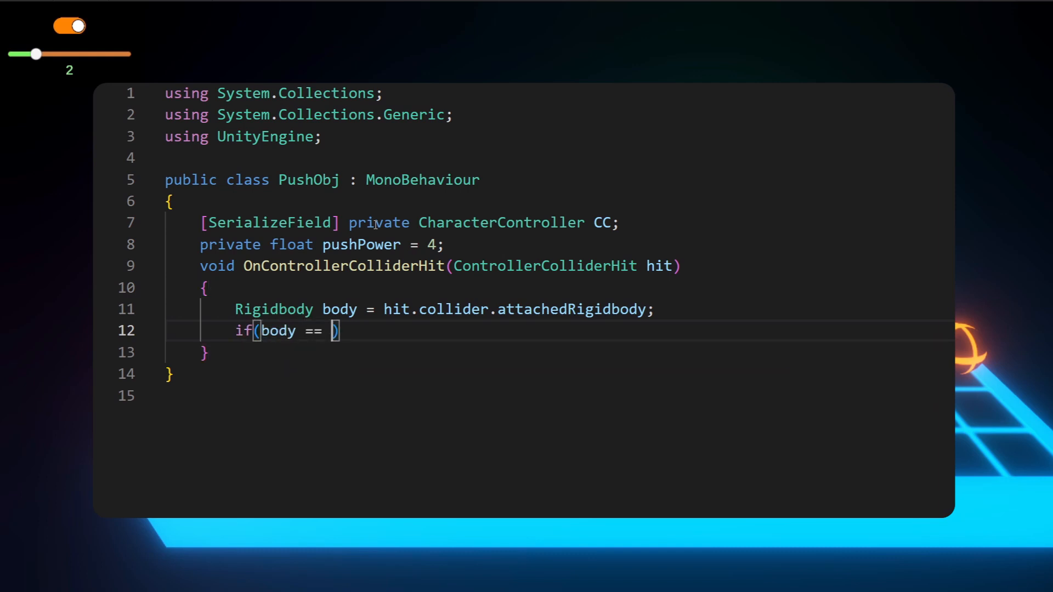
text(null)
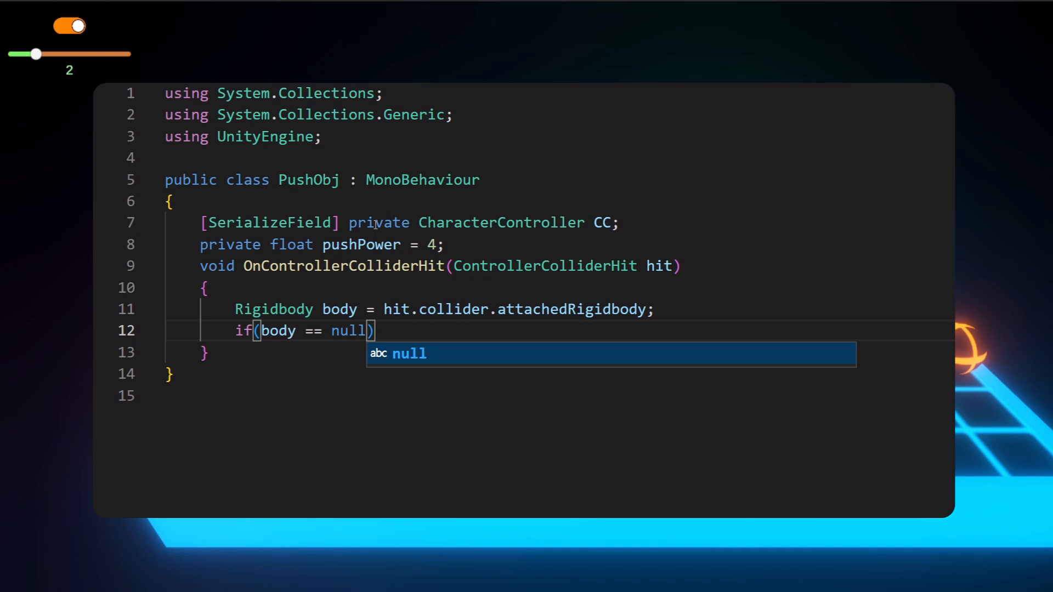
text(||)
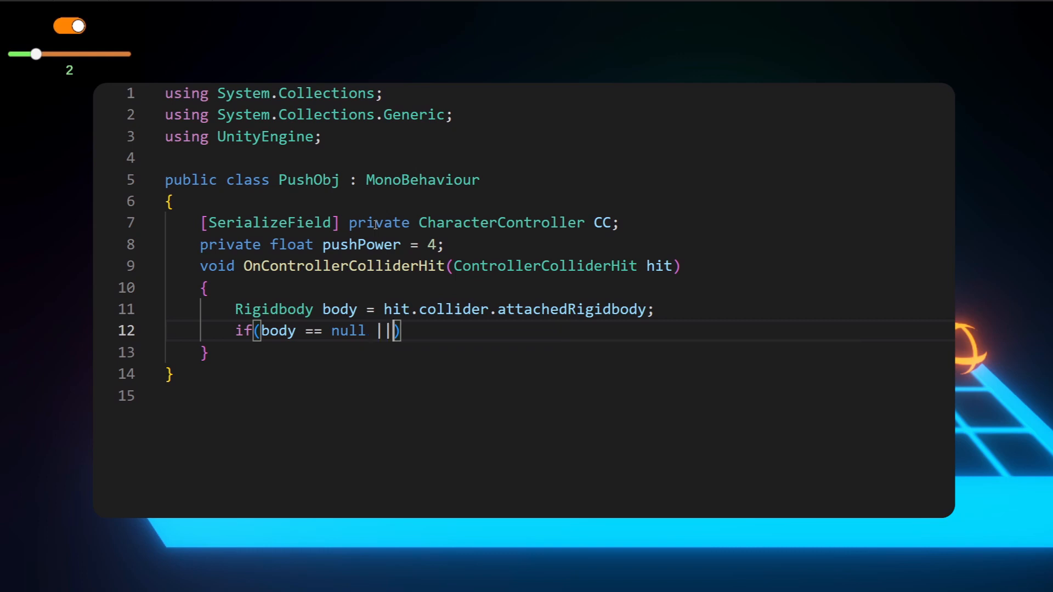
text(body)
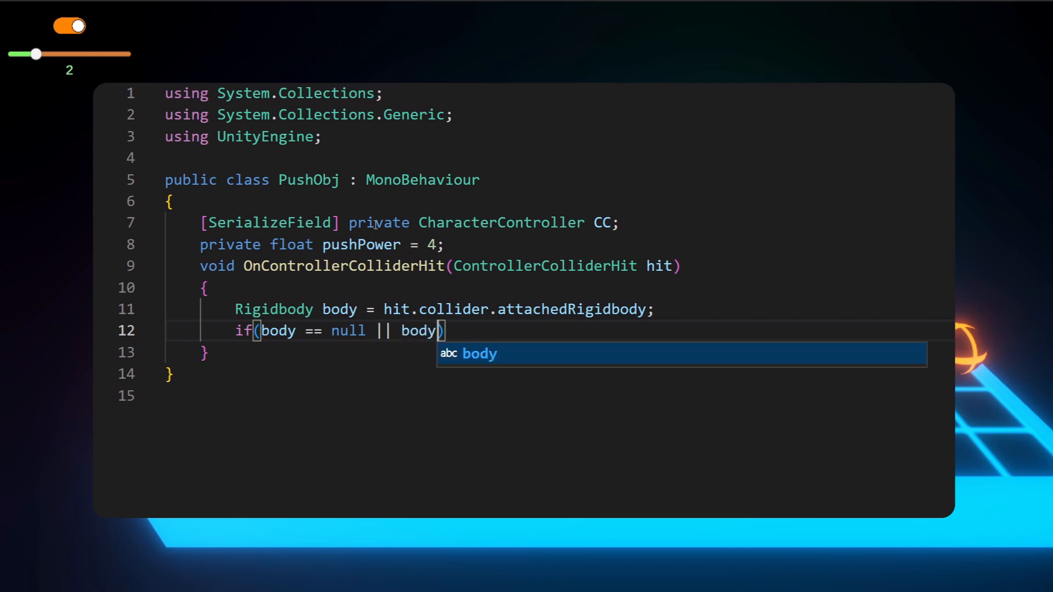
text(.isKinematic)
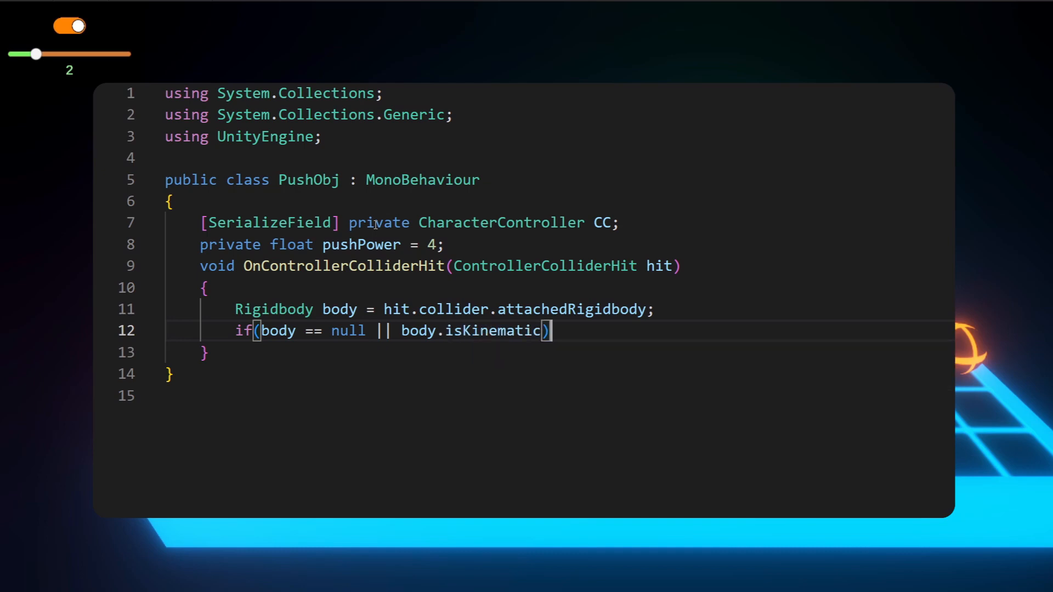
text(return;)
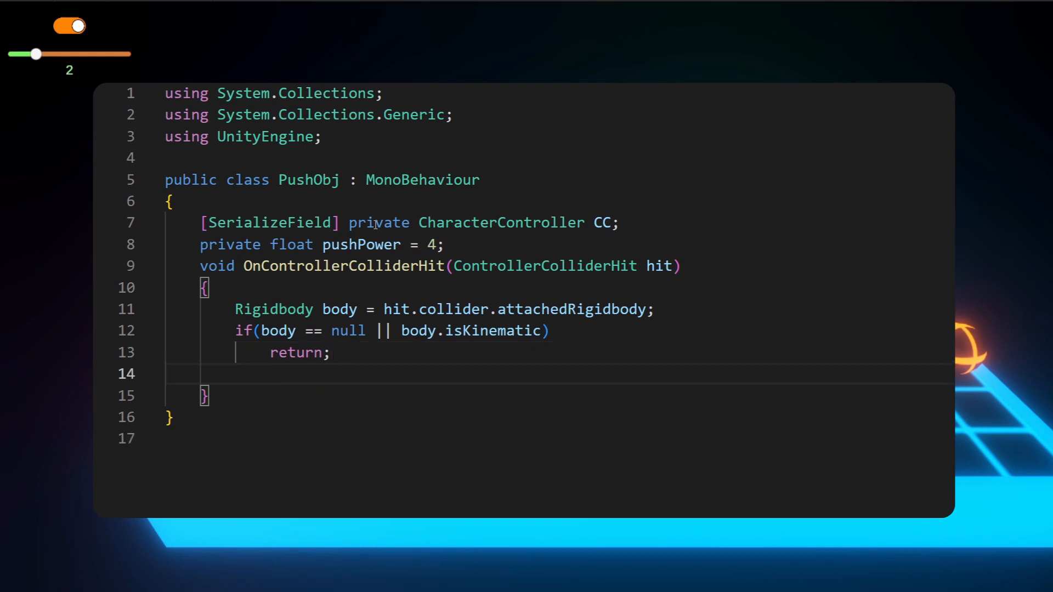
Return early when hit.moveDirection.y is below -0.3f
text(if()
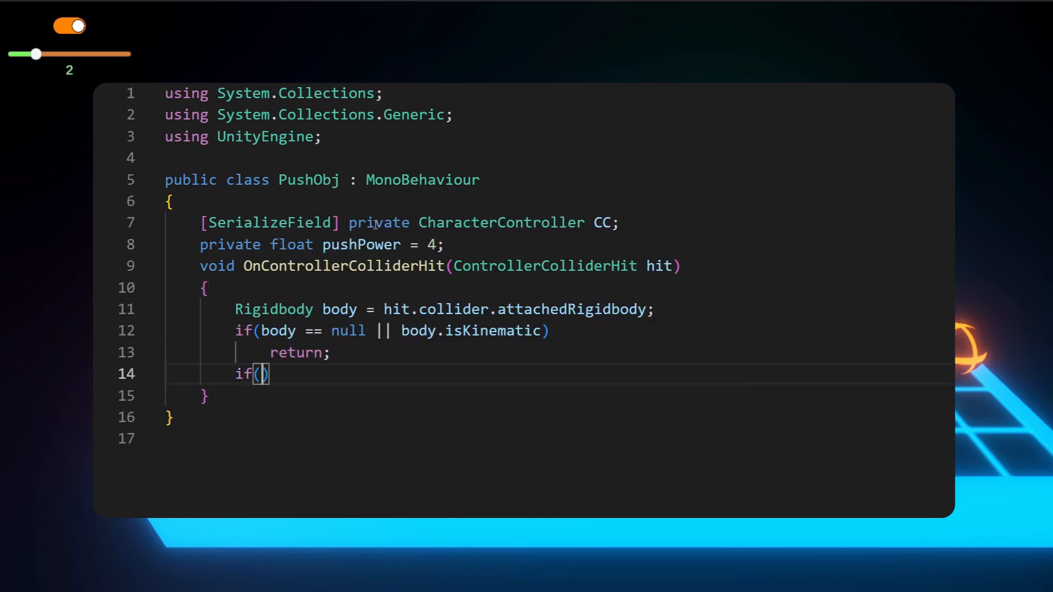
text(hit.)
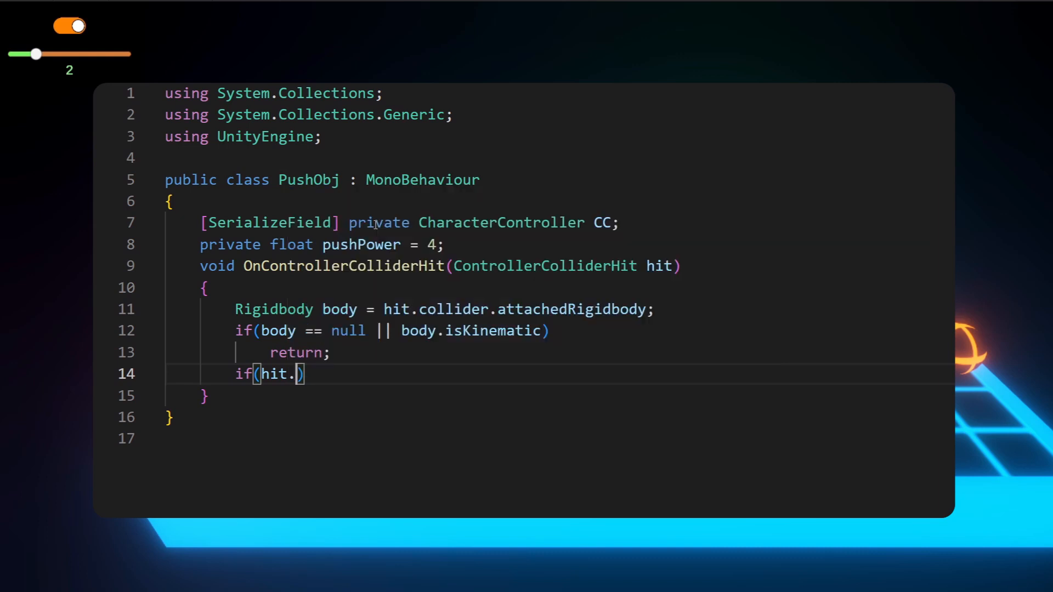
text(moveDi)
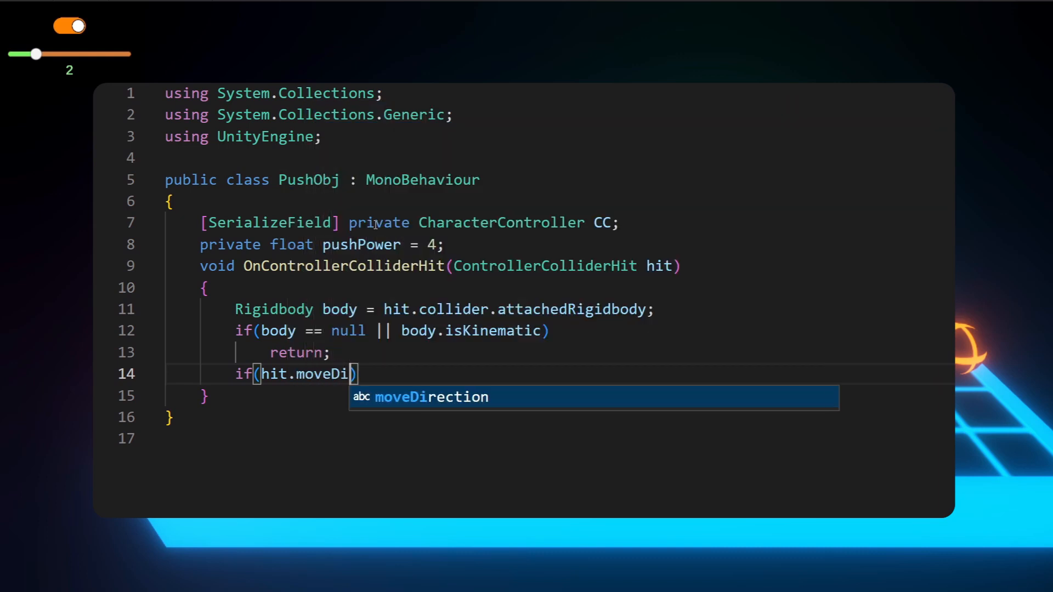
text(rection.y)
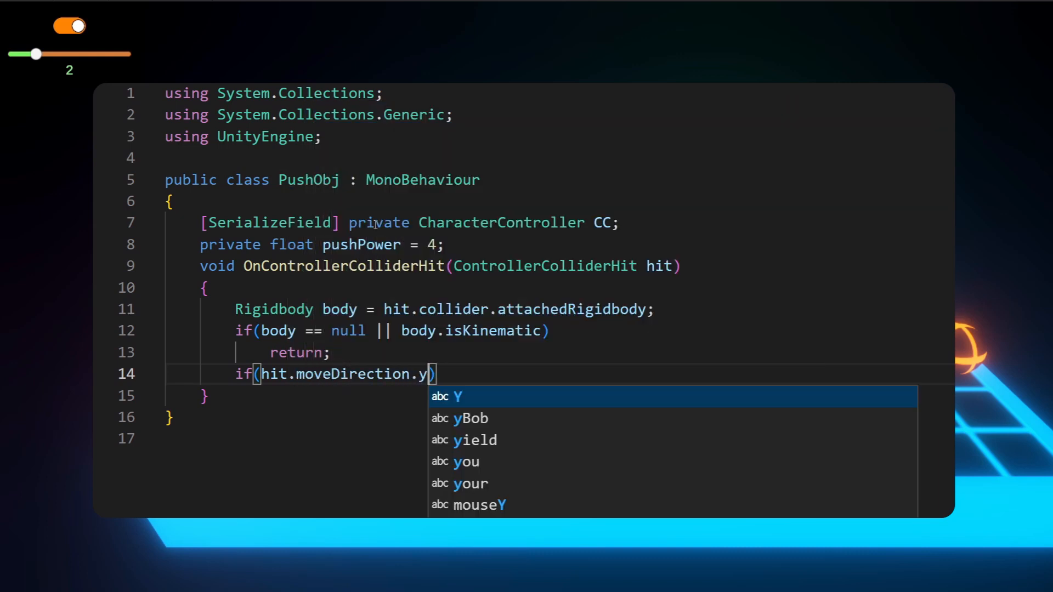
text(< -0)
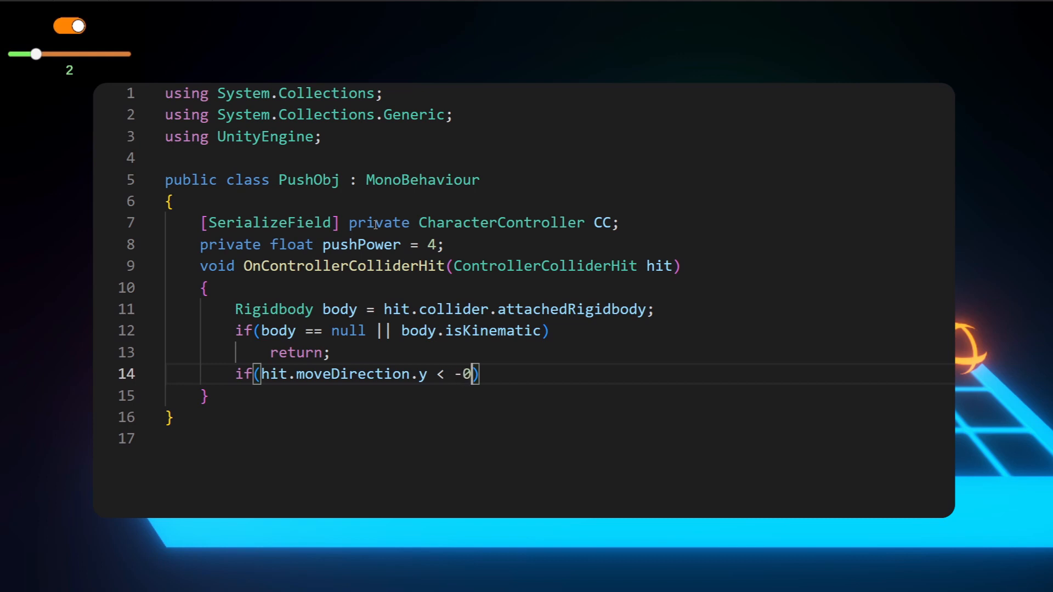
text(.3f)
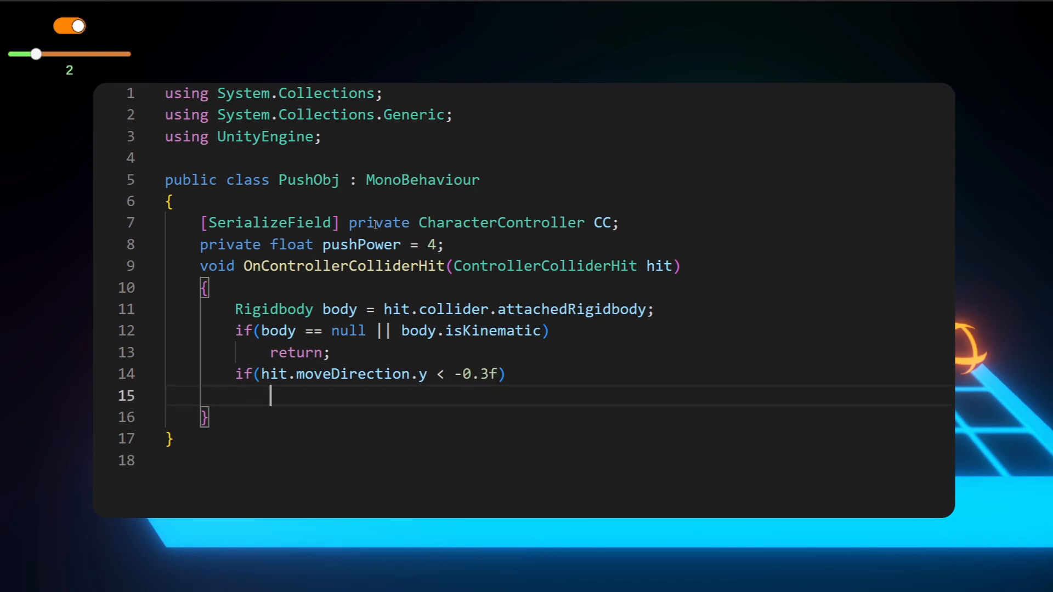
text(return;)
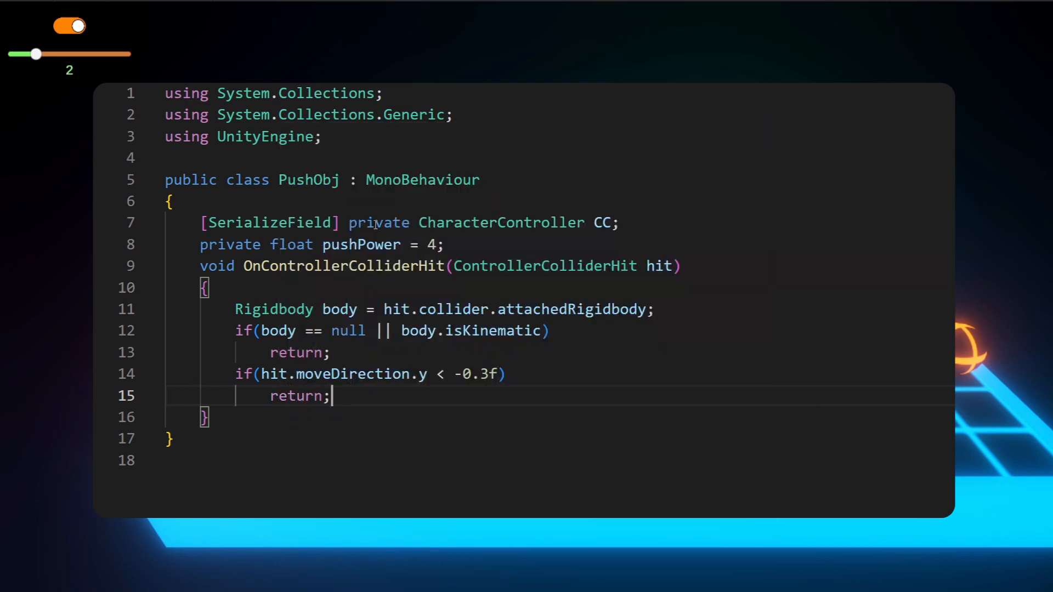
Create pushDir as a new Vector3 from hit.moveDirection x and z with 0 y
text(Vec)
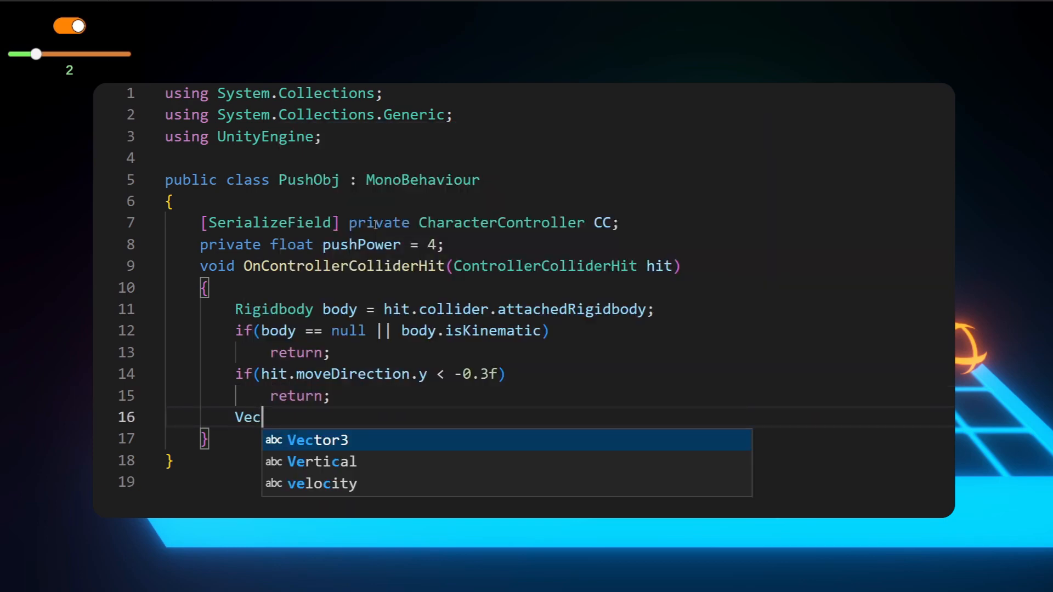
text(tor3 pushDir =)
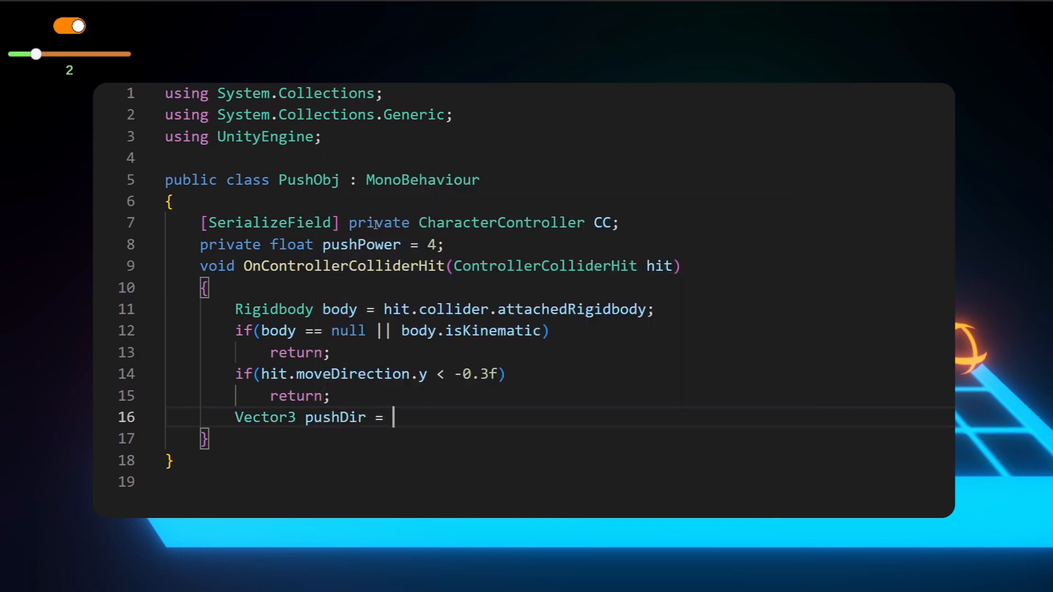
text(new Vec)
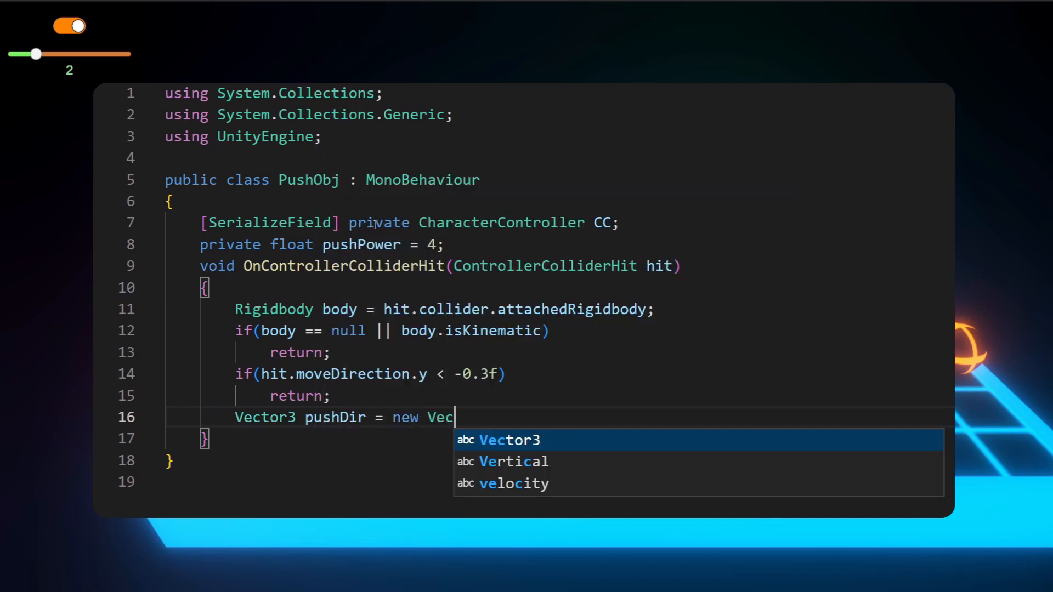
key(Tab)
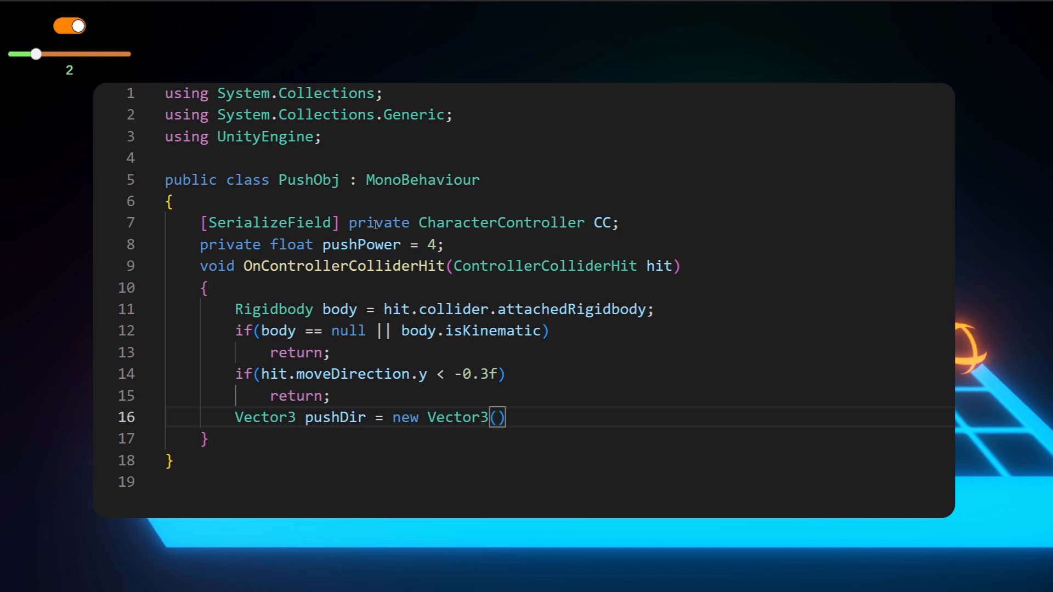
text(hit.)
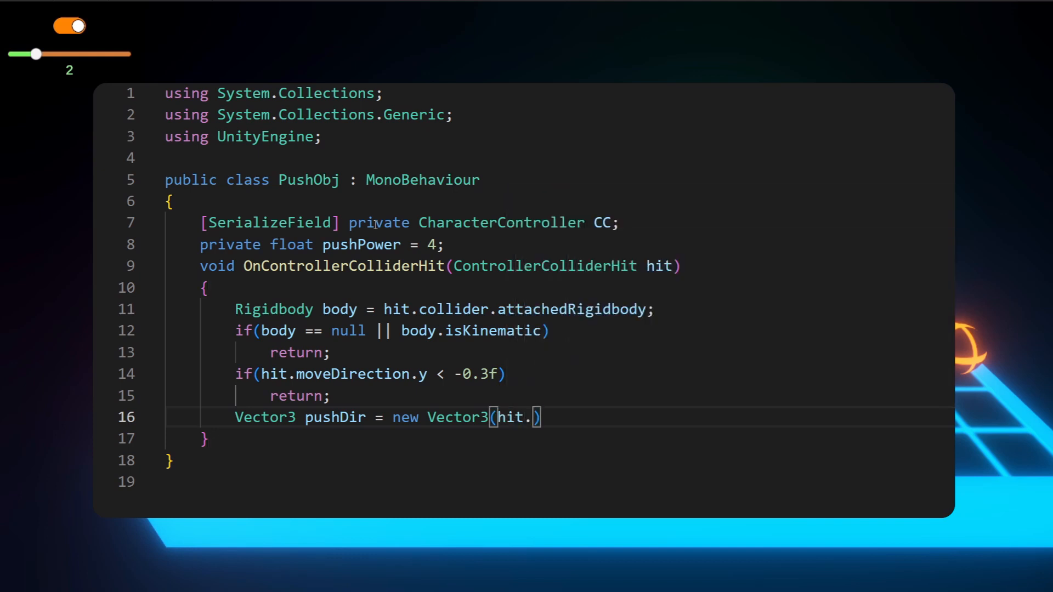
text(move)
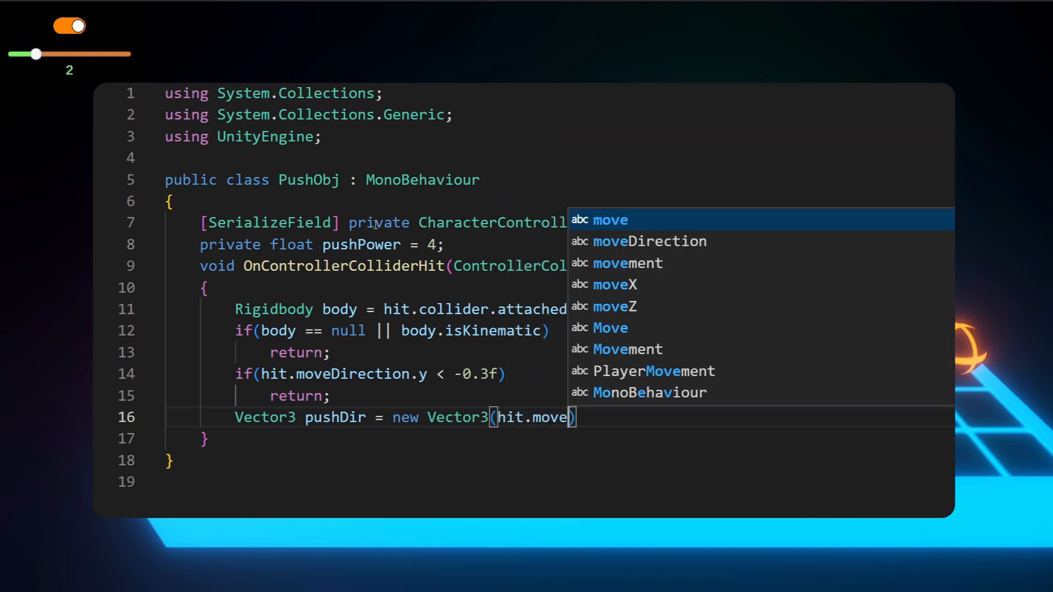
text(Direction.x)
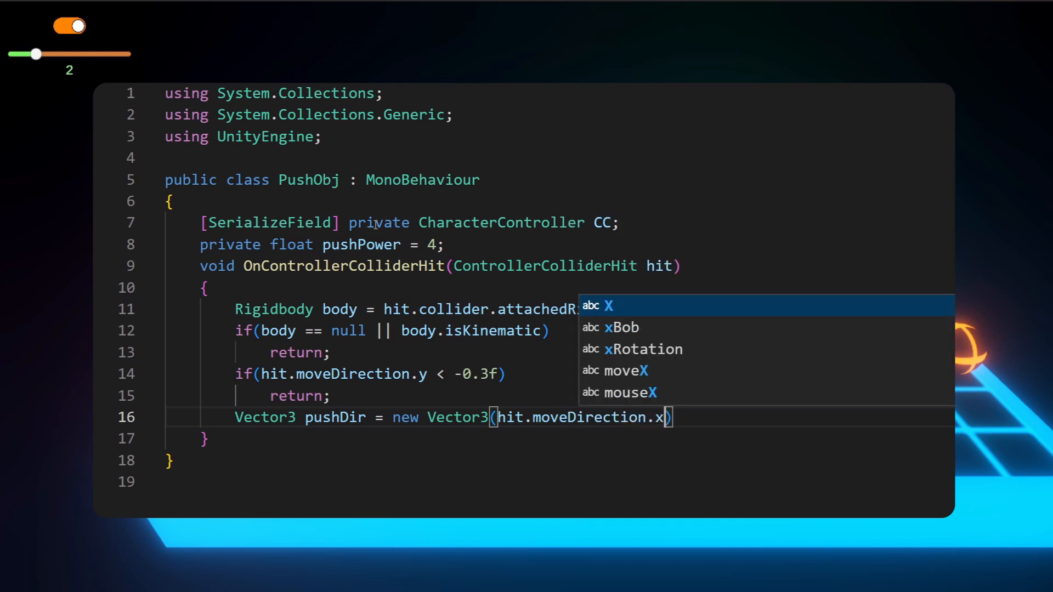
text(, 0,)
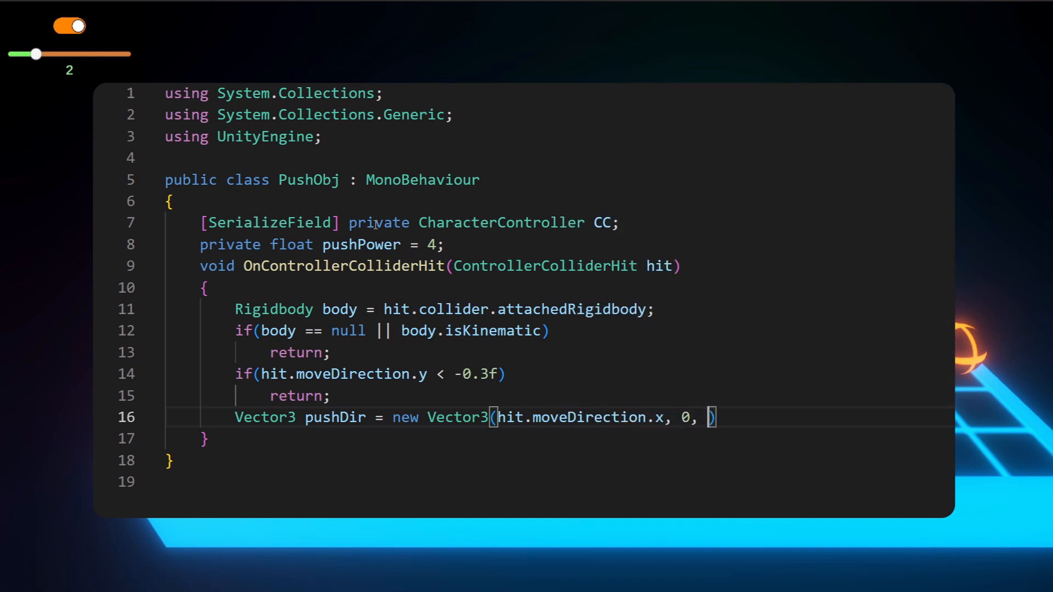
text(hit.moveI)
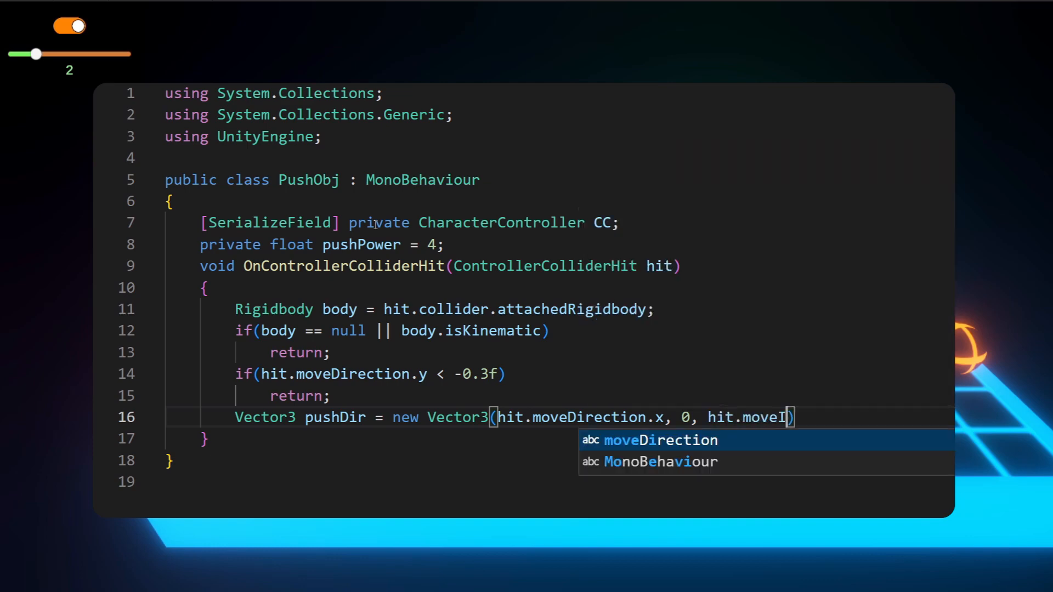
text(Direction.z)
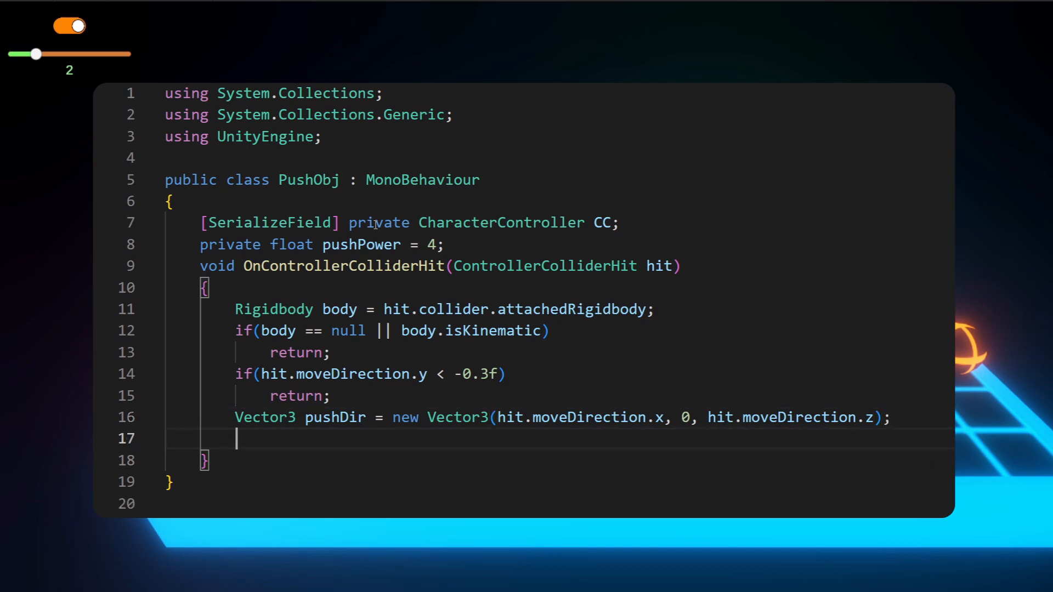
Set body.velocity to pushDir multiplied by pushPower
text(body.)
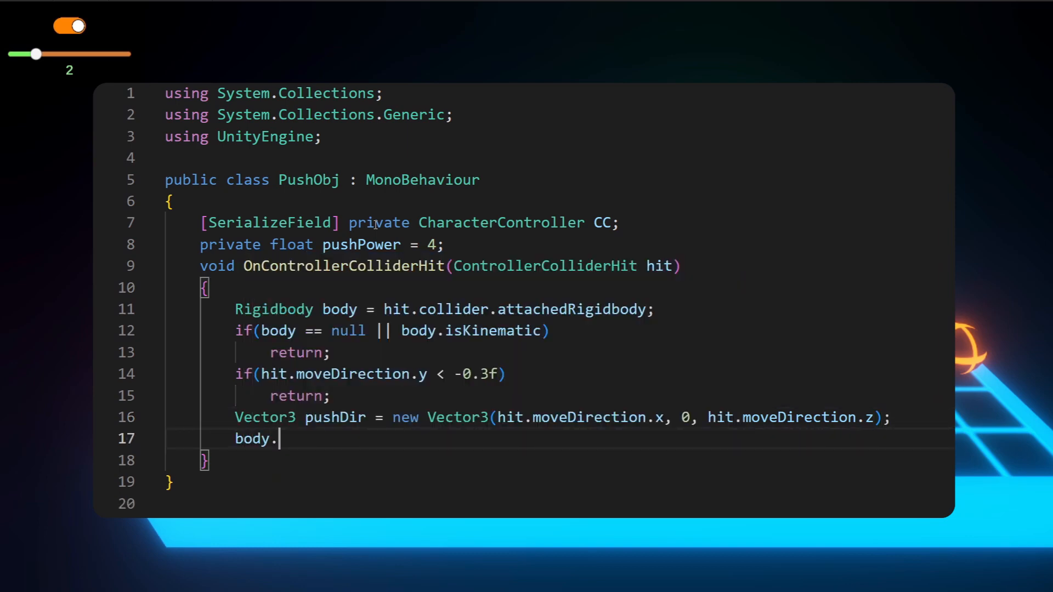
text(velocity)
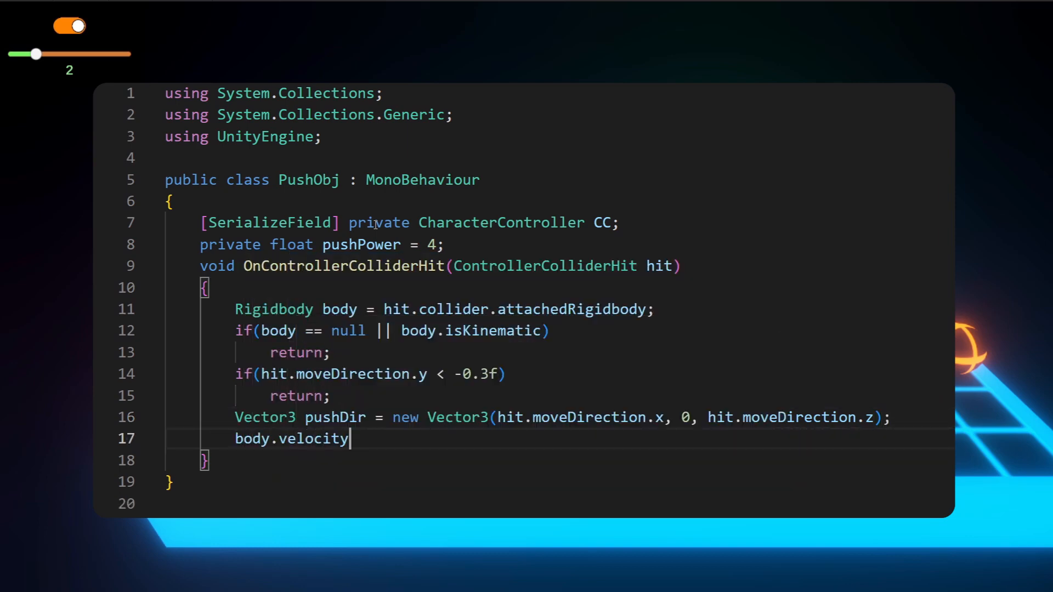
text(= pushDir)
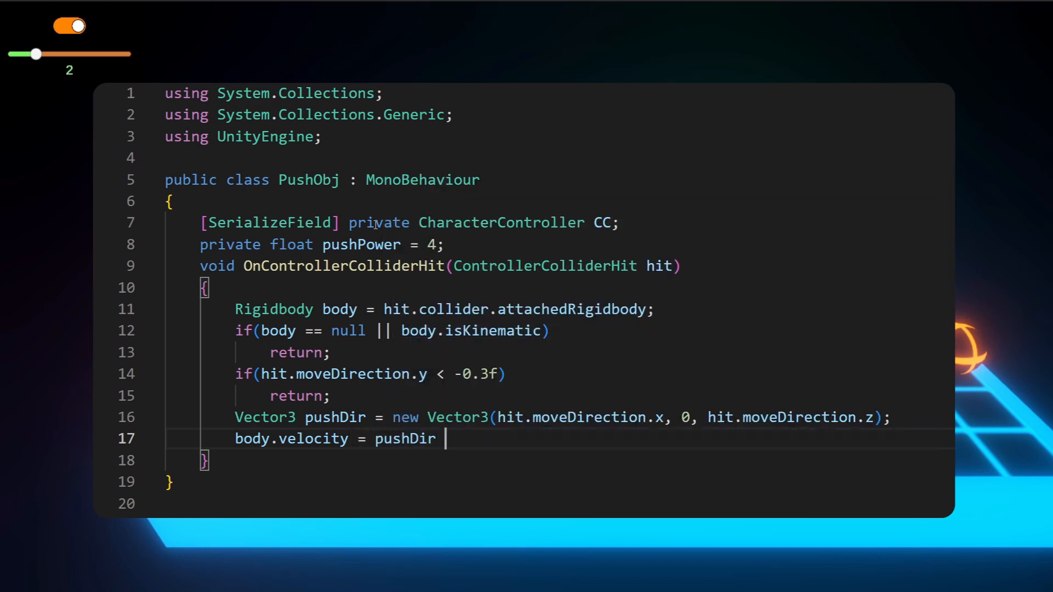
text(*)
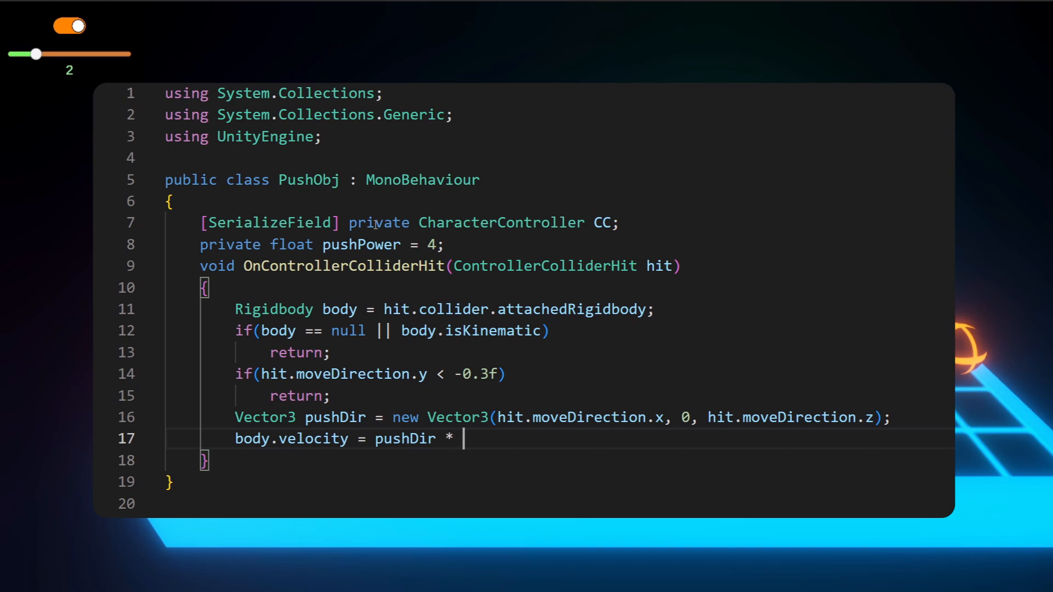
text(pushP)
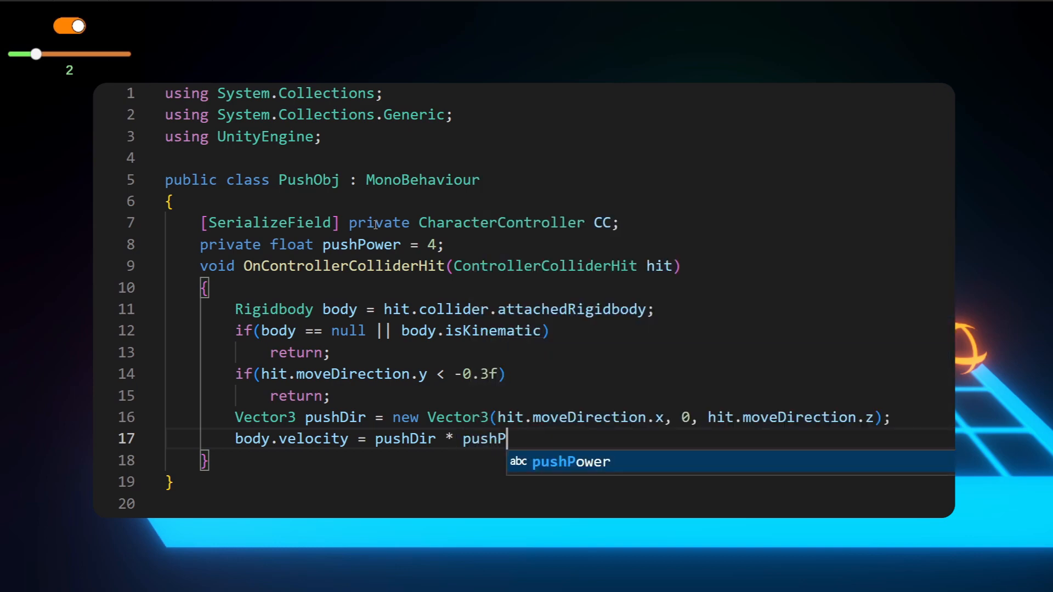
key(Tab)
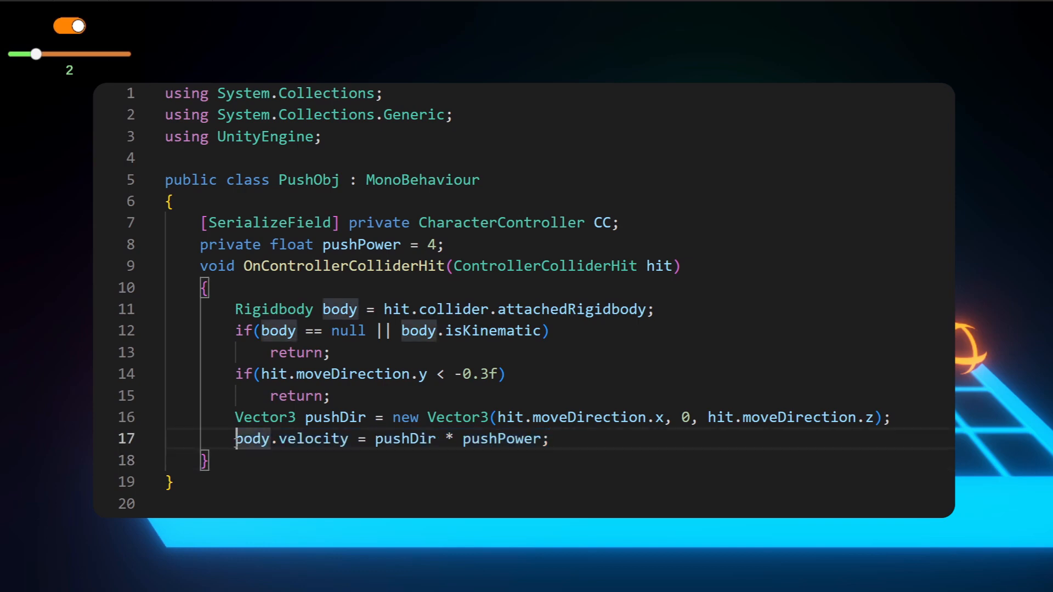
Comment out the velocity line and store hit.point in a Vector3 collisionPoint
text(//)
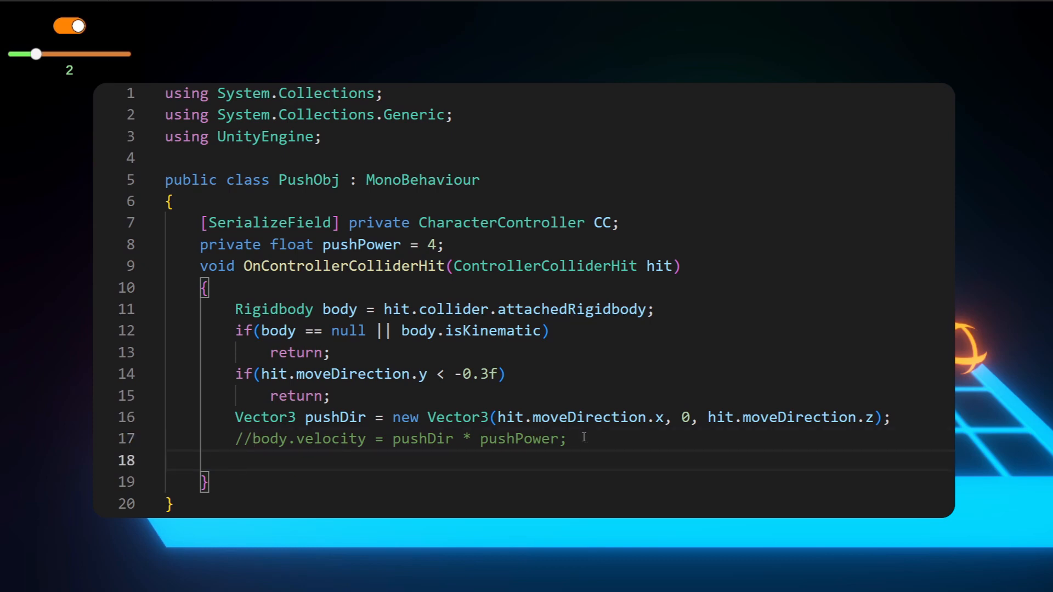
text(Vector3)
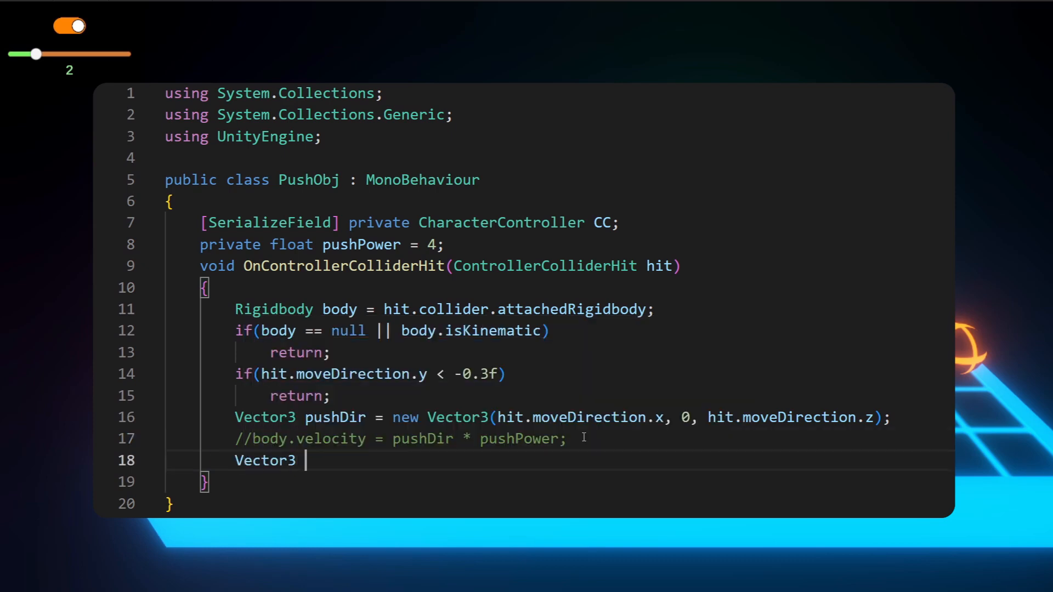
text(collisi)
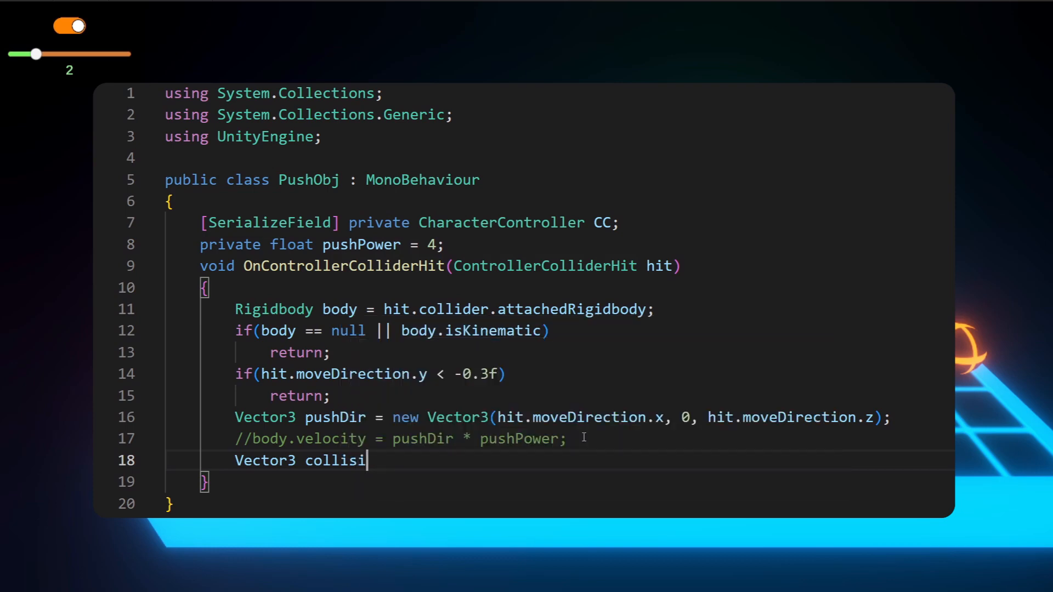
text(on)
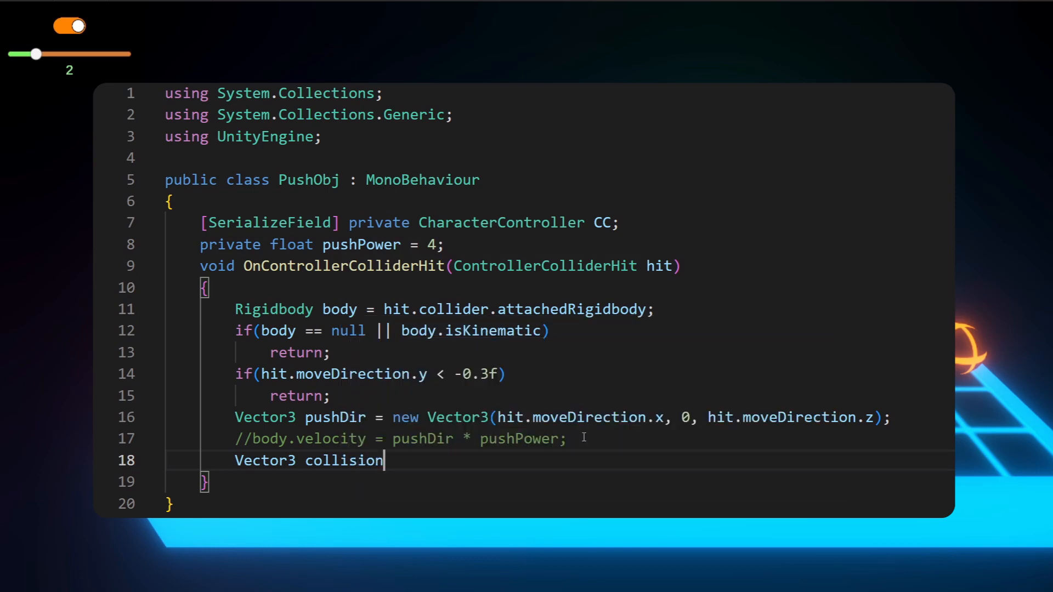
text(Point)
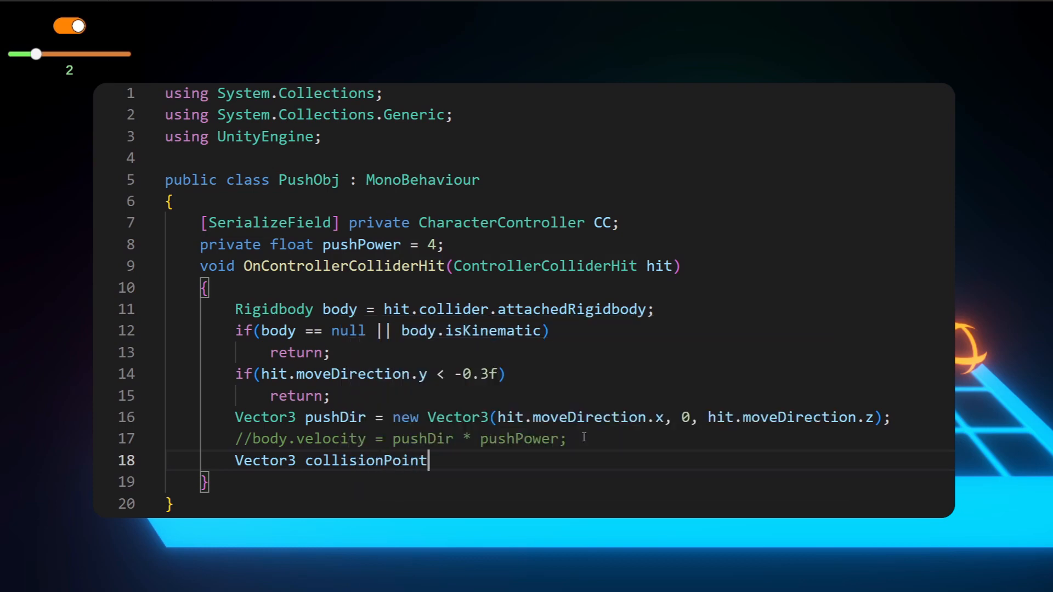
text(=)
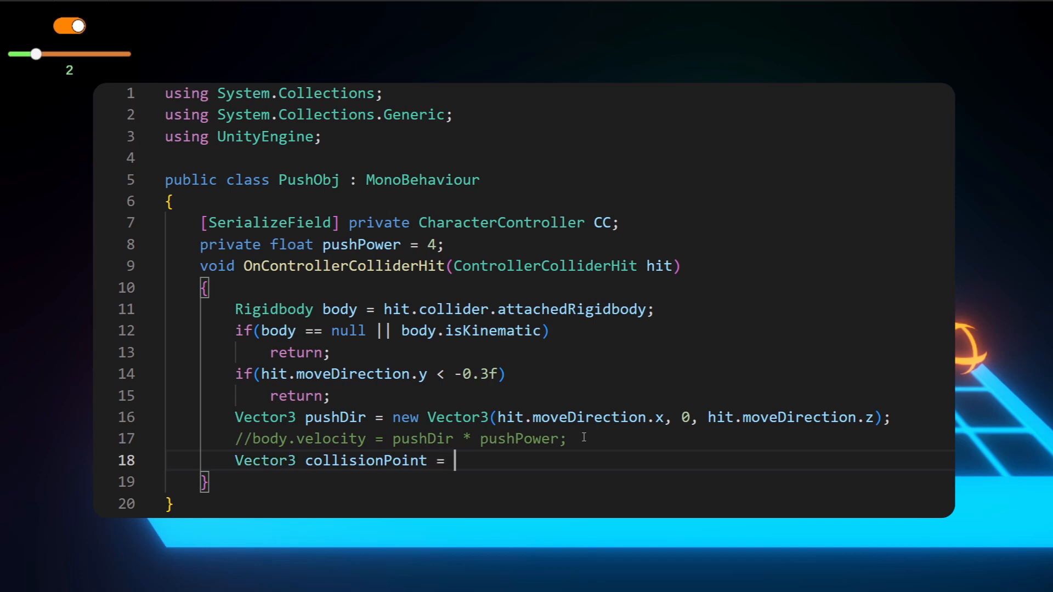
text(hit.point;)
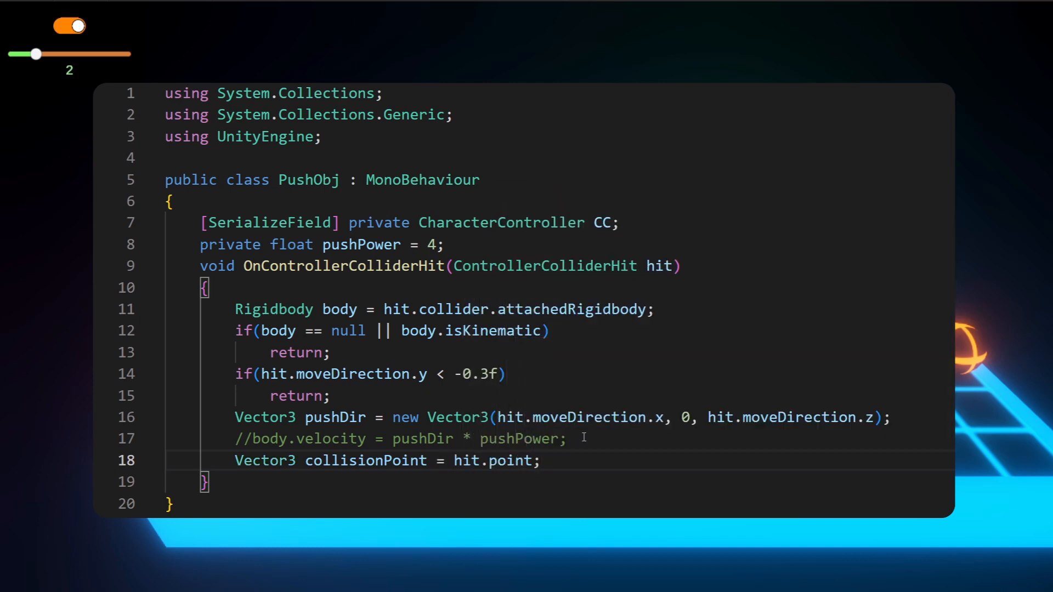
Call body.AddForceAtPosition with pushDir * pushPower, collisionPoint and ForceMode.Impulse
text(body)
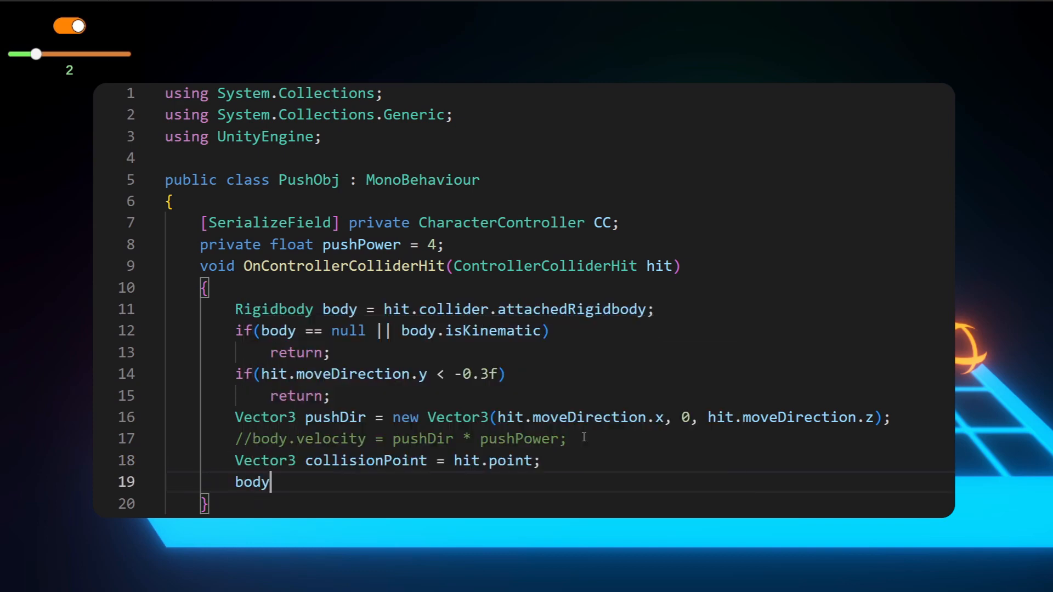
text(.AddF)
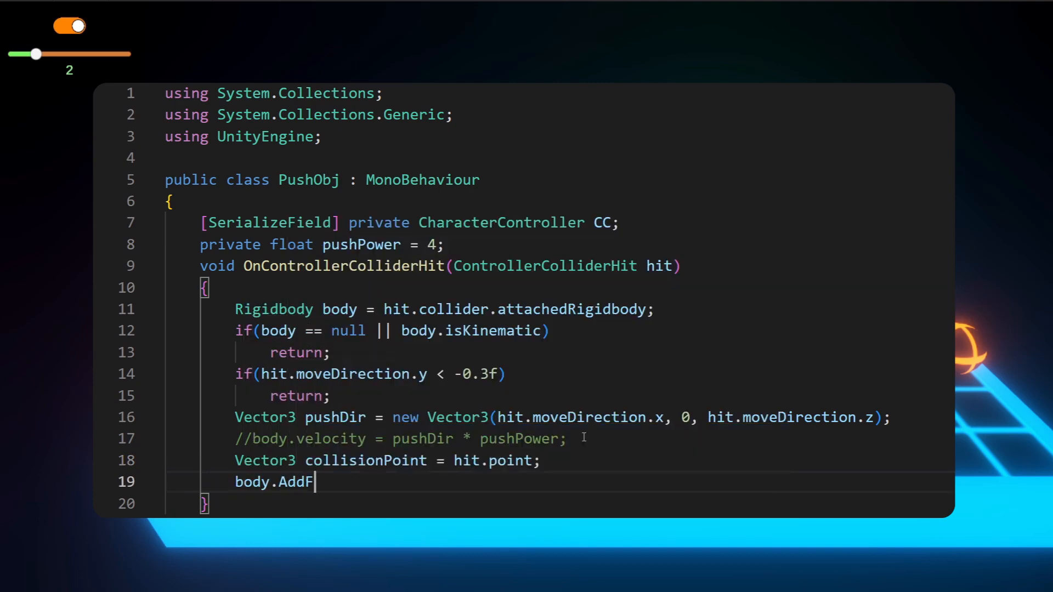
text(orceAt)
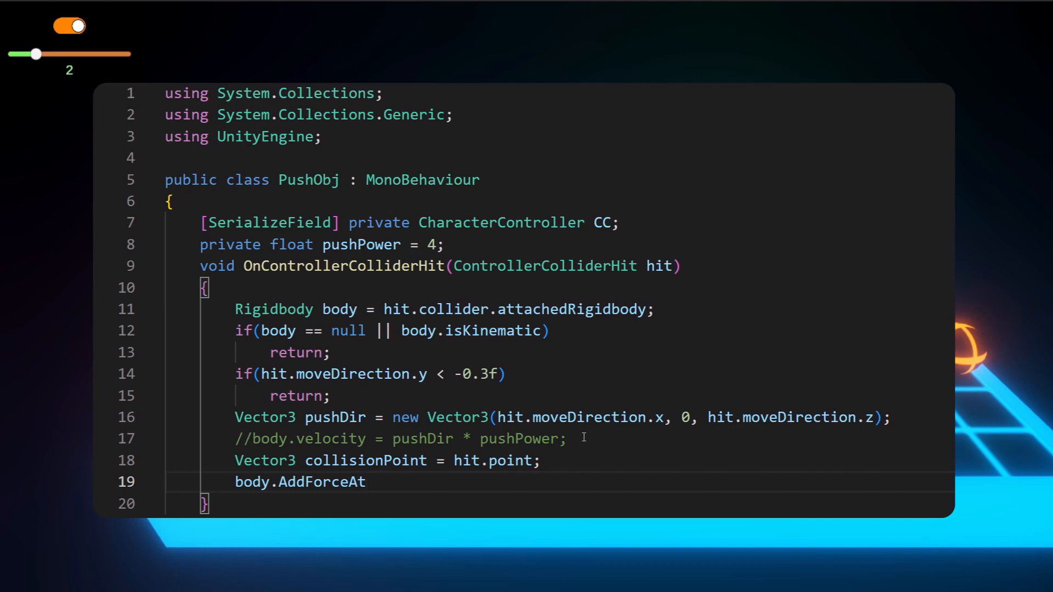
text(Position)
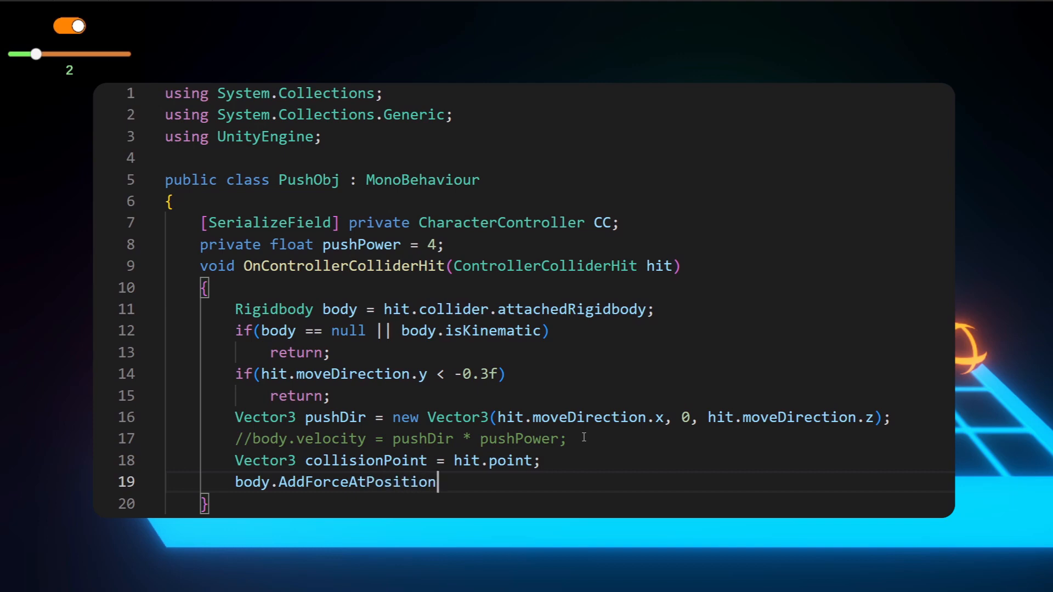
text(()
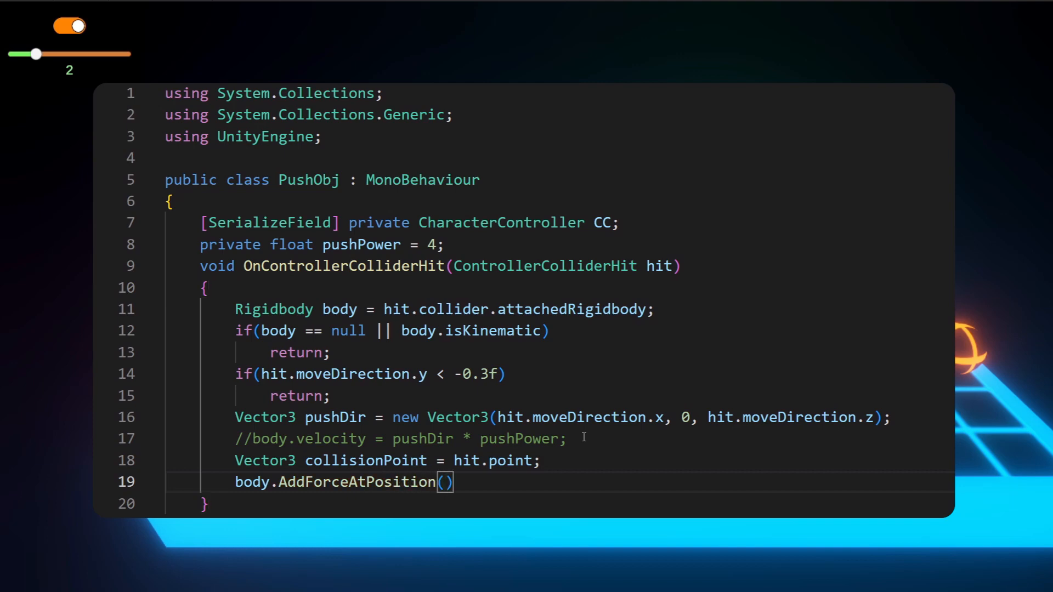
text(pushDir *)
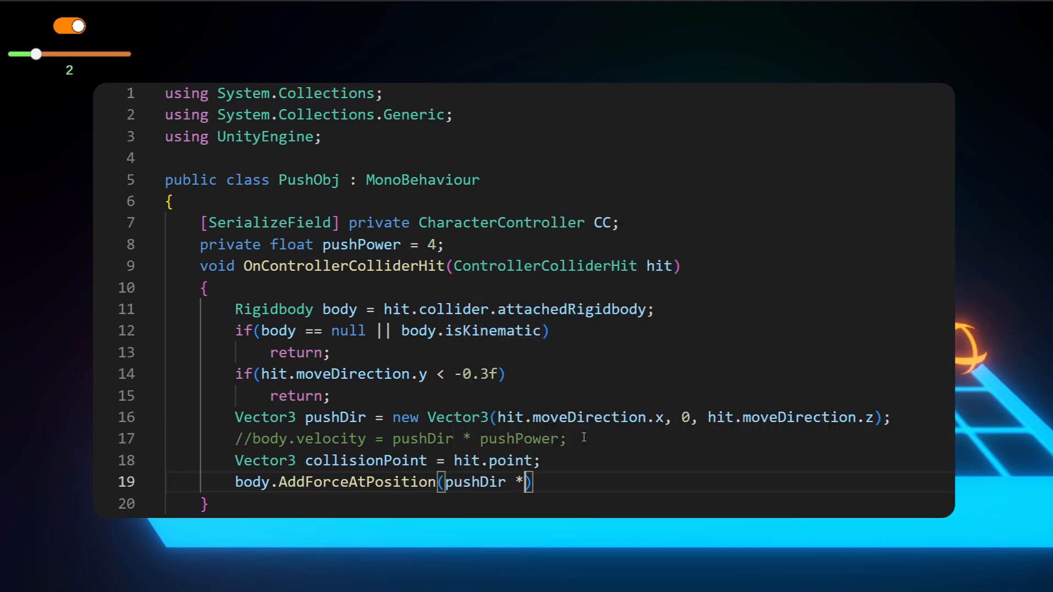
text(pushPower)
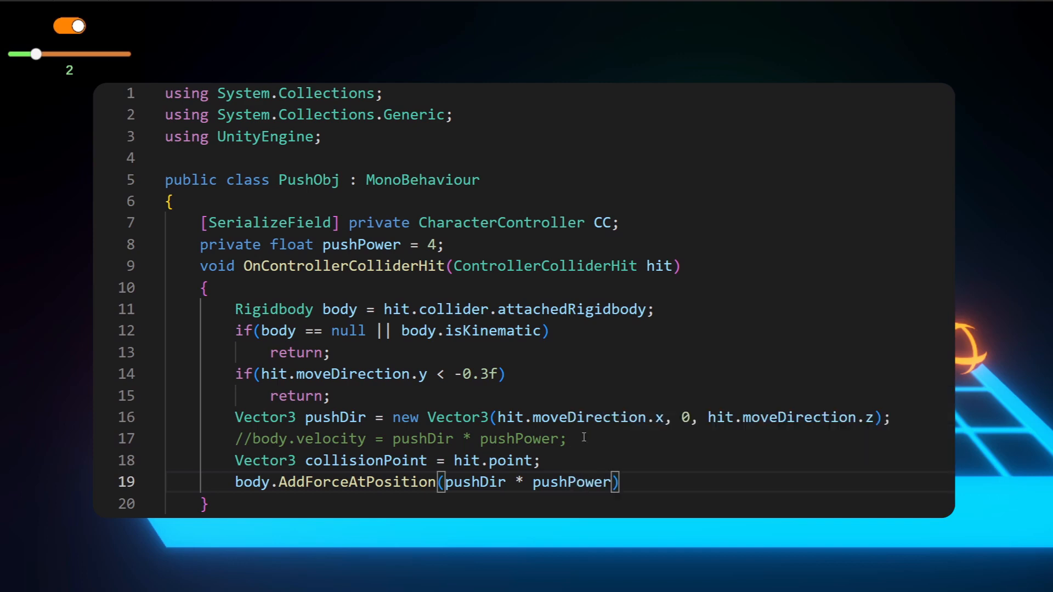
text(, collisionPoint, ForceMode.)
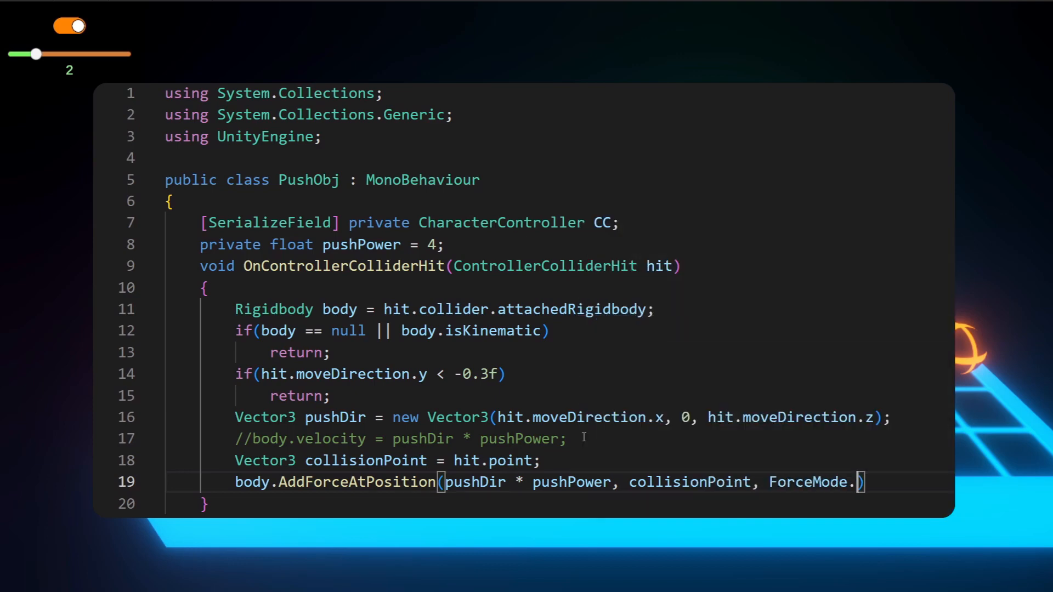
text(Impul)
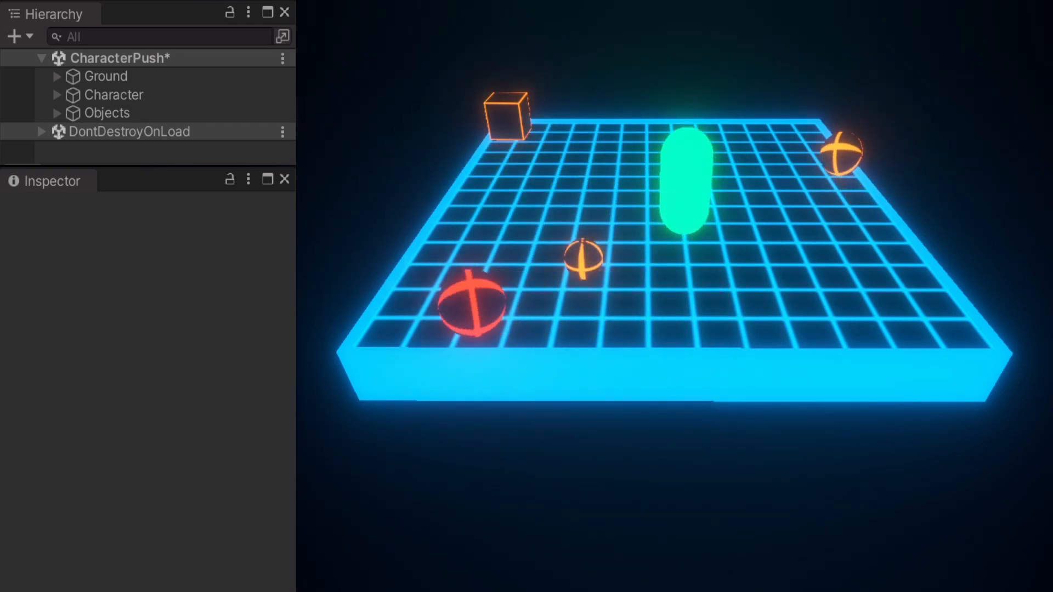
Create a cylinder child named CheckForObjects under the Character object
click(114, 94)
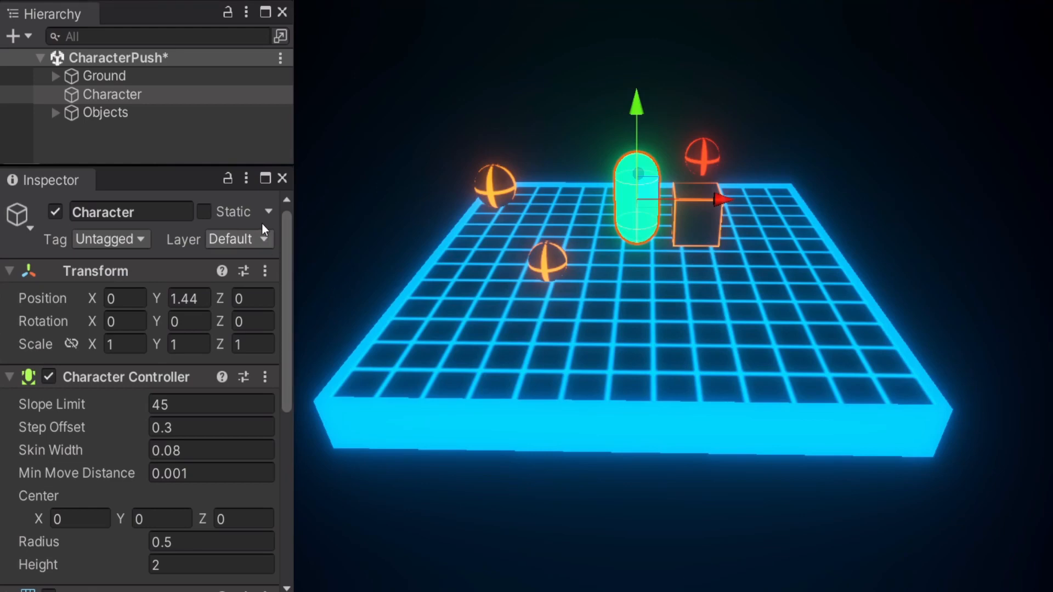
mouse_move(195, 95)
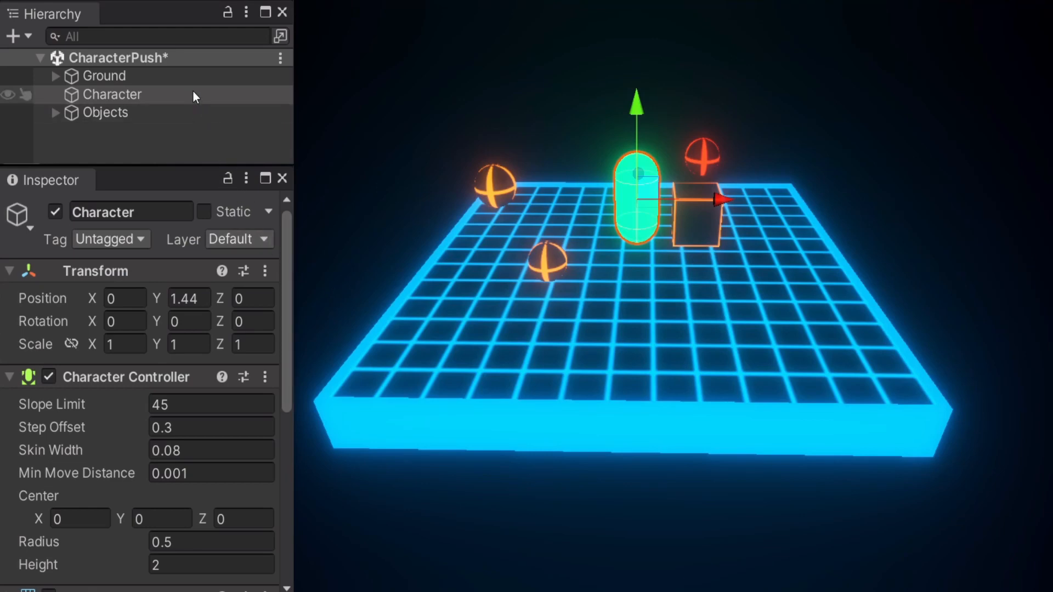
right_click(110, 94)
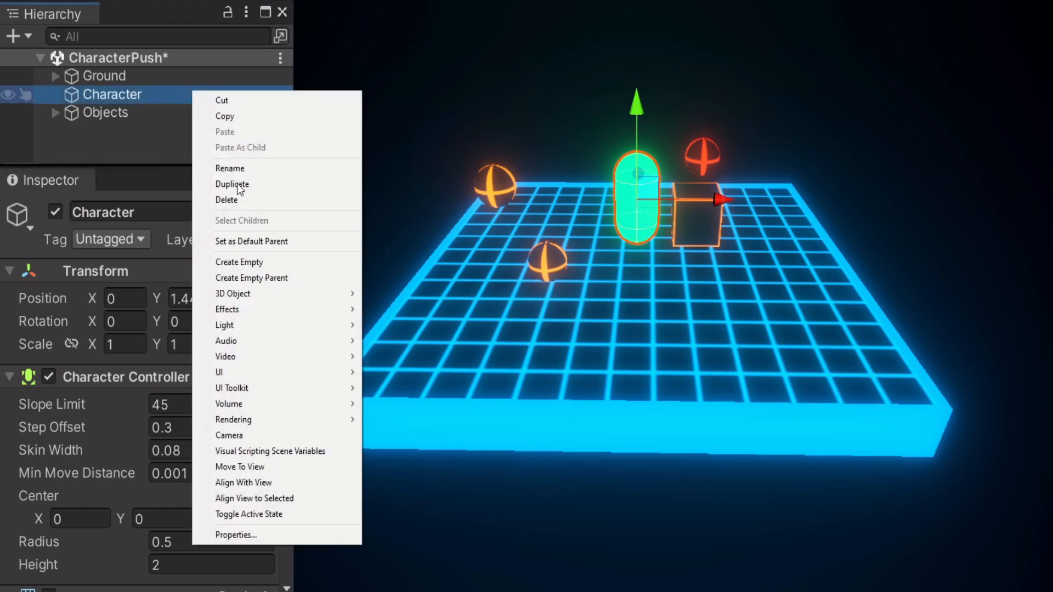
mouse_move(251, 293)
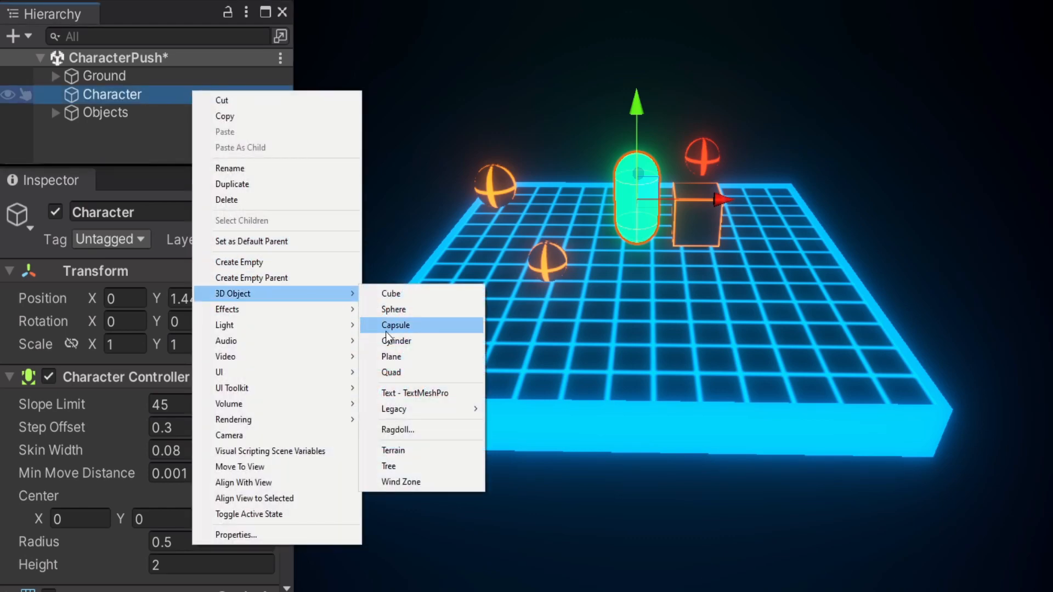
click(396, 325)
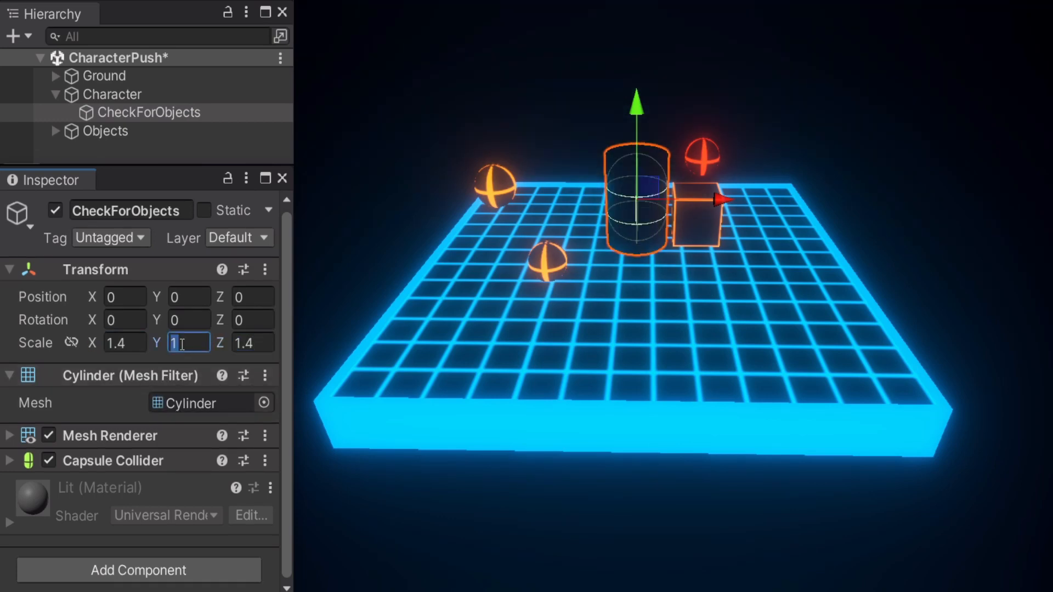
Scale the cylinder to 1.4×0.4×1.4, lower it to Y -0.47, and start adding a component
text(.4)
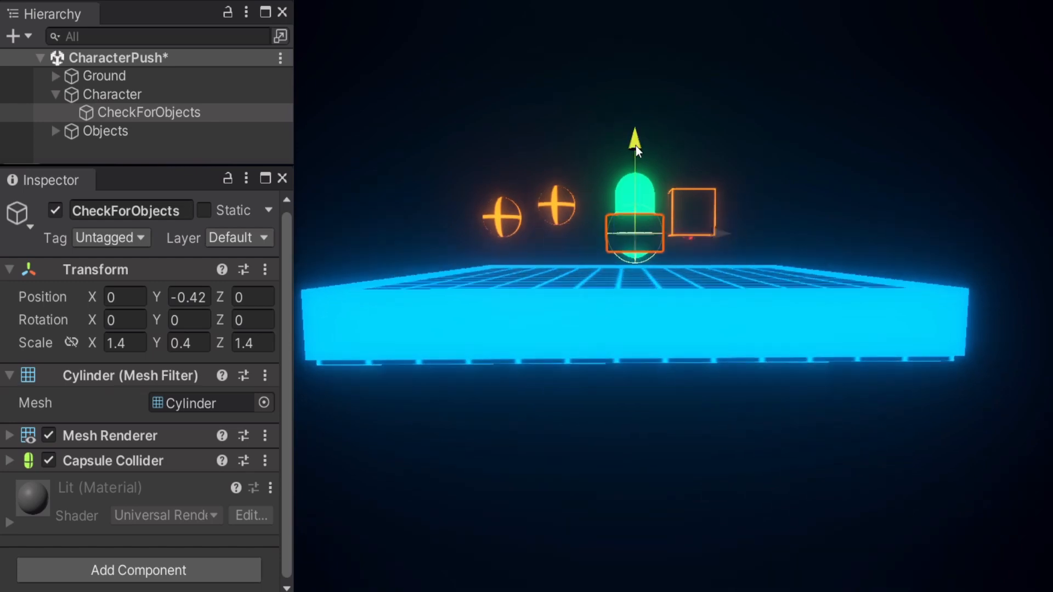
drag(633, 144, 634, 155)
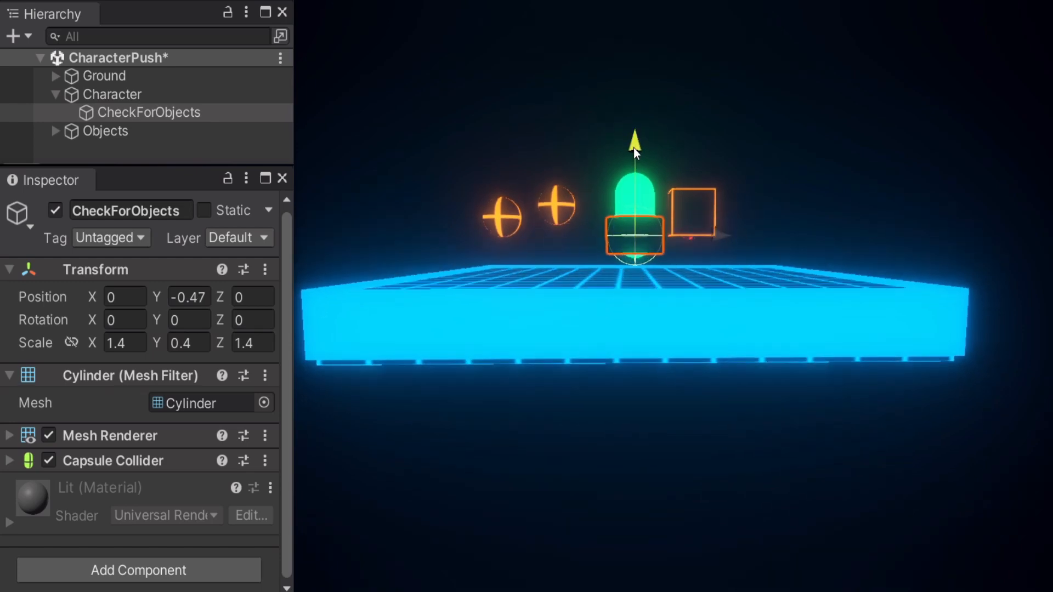
drag(631, 201, 490, 349)
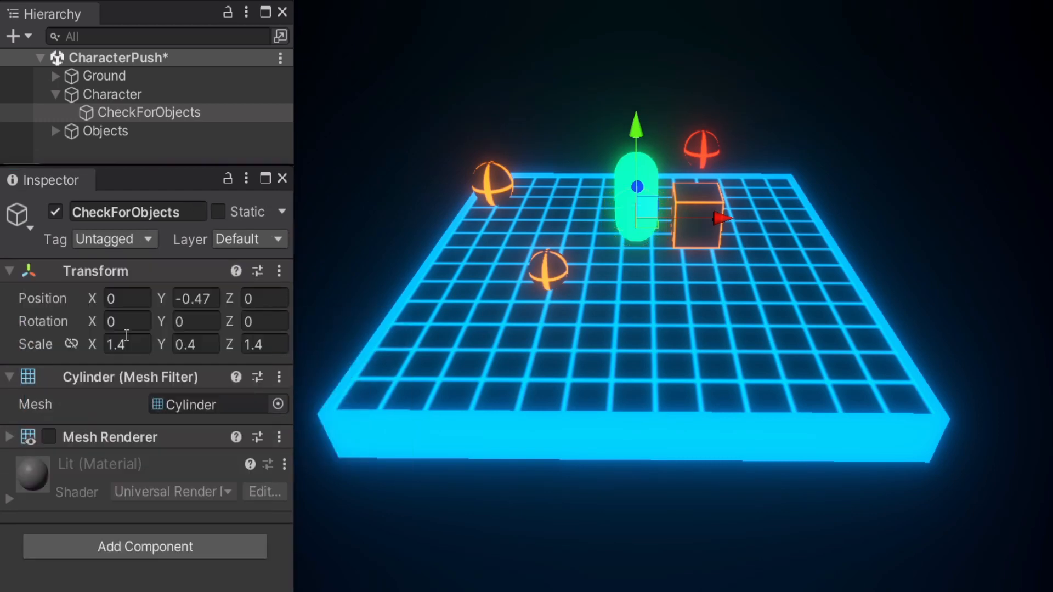
click(155, 488)
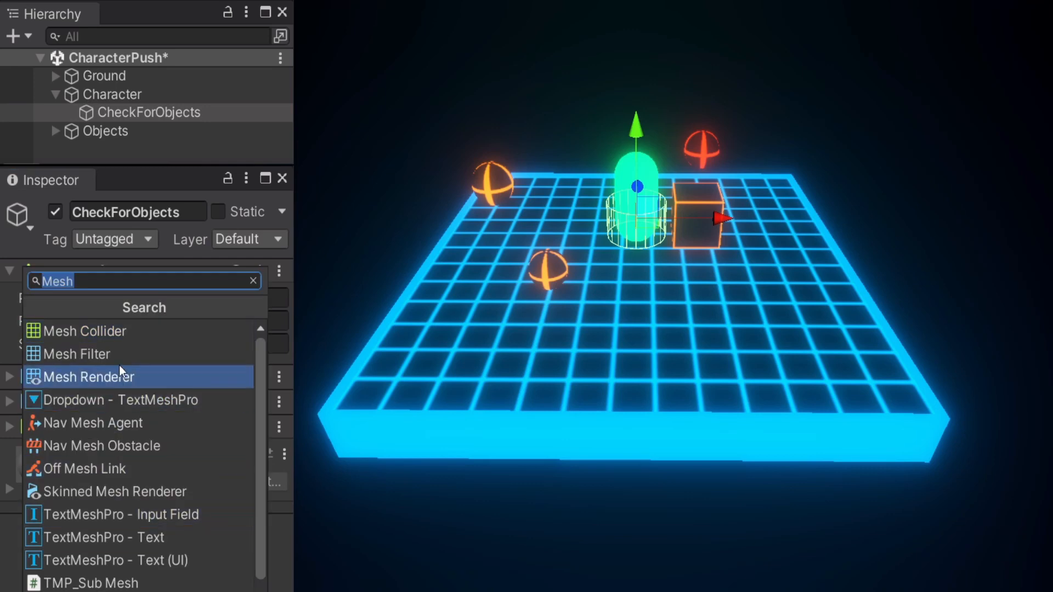
text(Che)
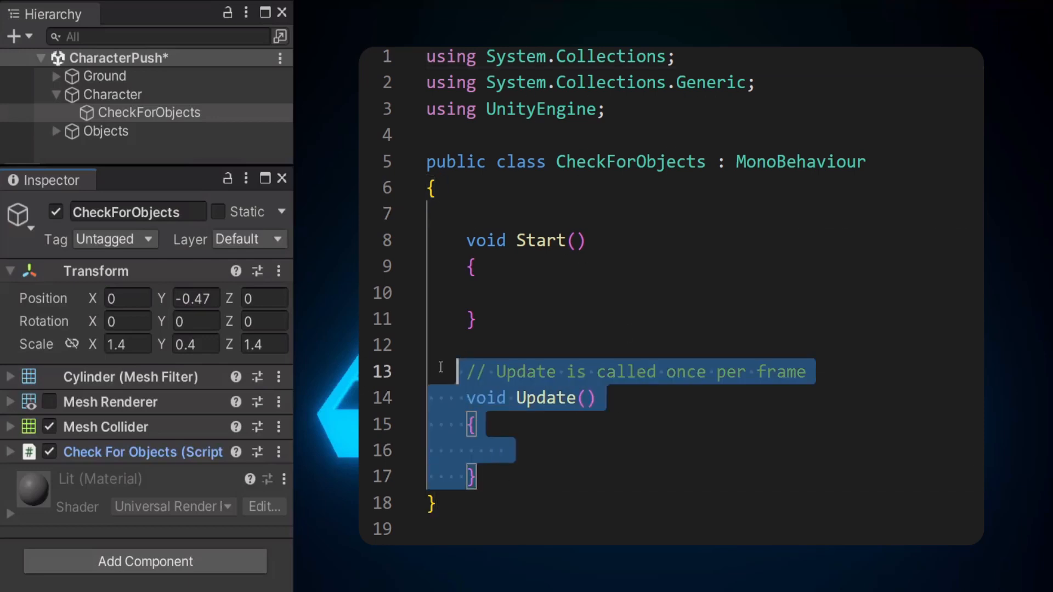
Delete the unused Update function and declare a private float stepOffset
key(Delete)
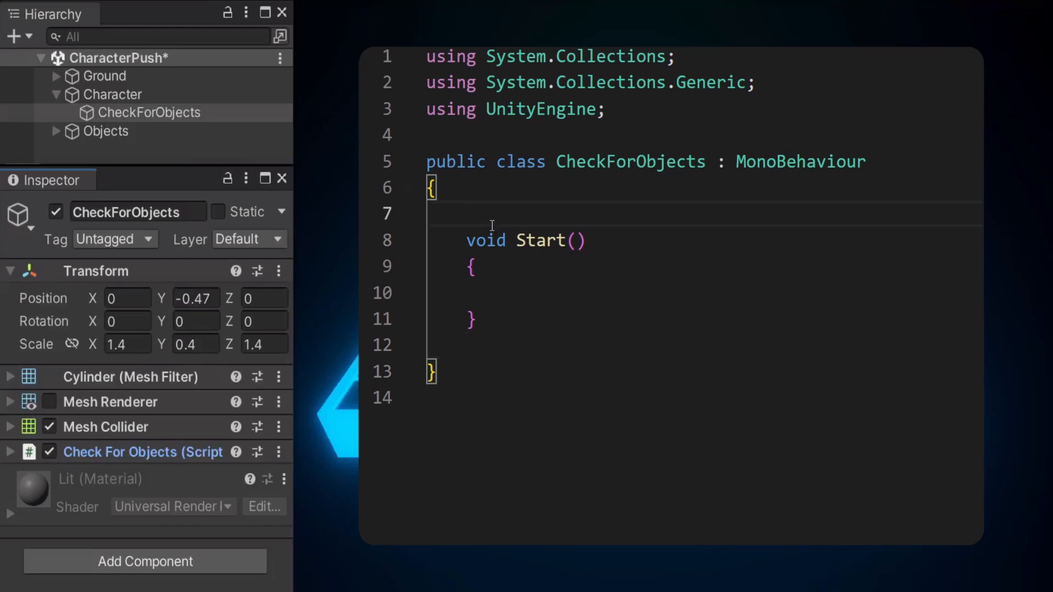
text(private float ste)
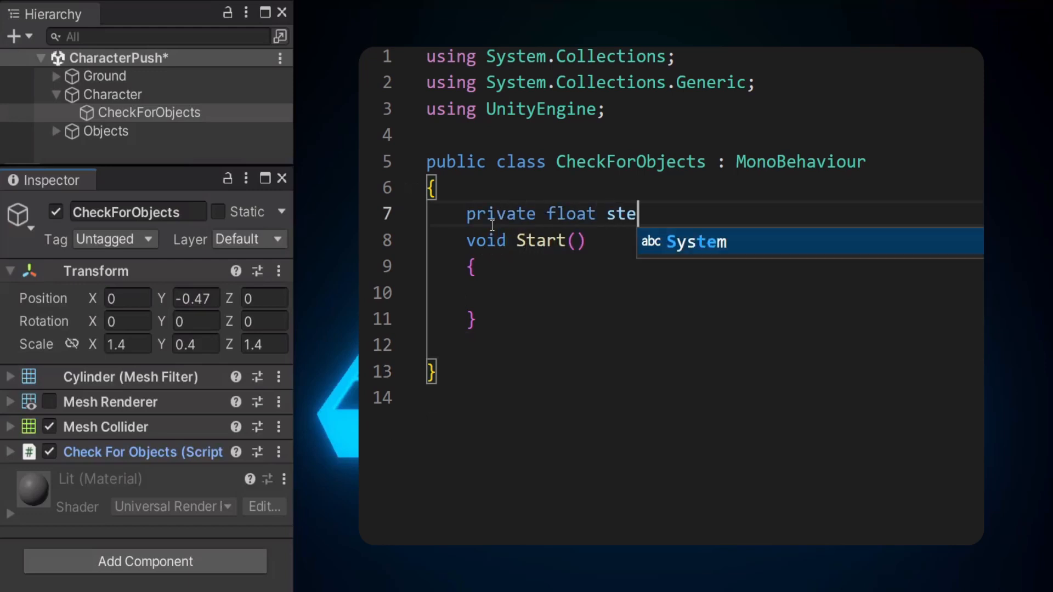
text(pOffse)
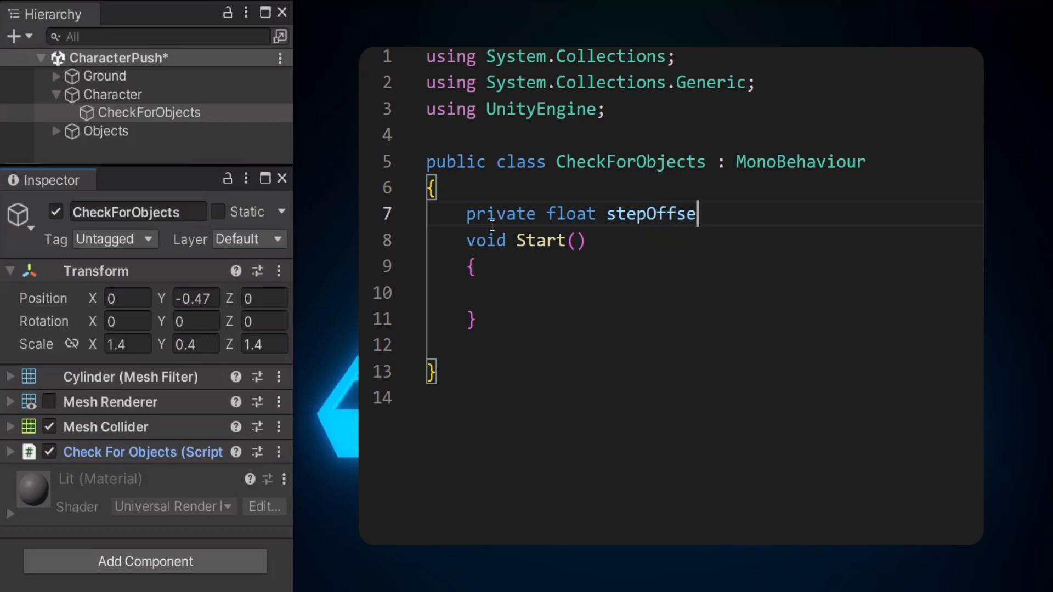
text(t;)
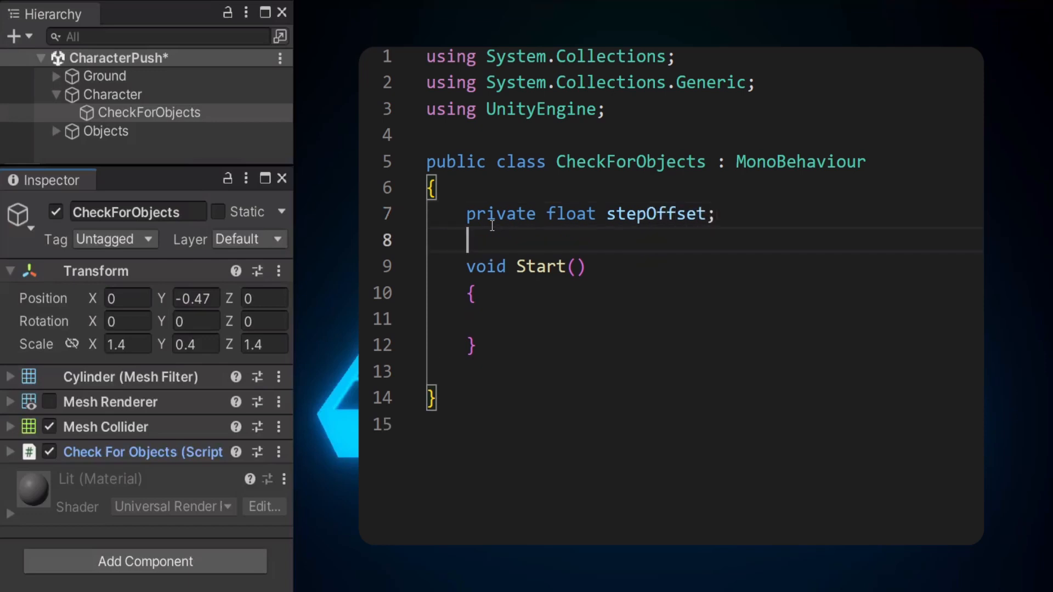
Declare a serialized private CharacterController CC and begin assigning stepOffset in Start
text([Seri)
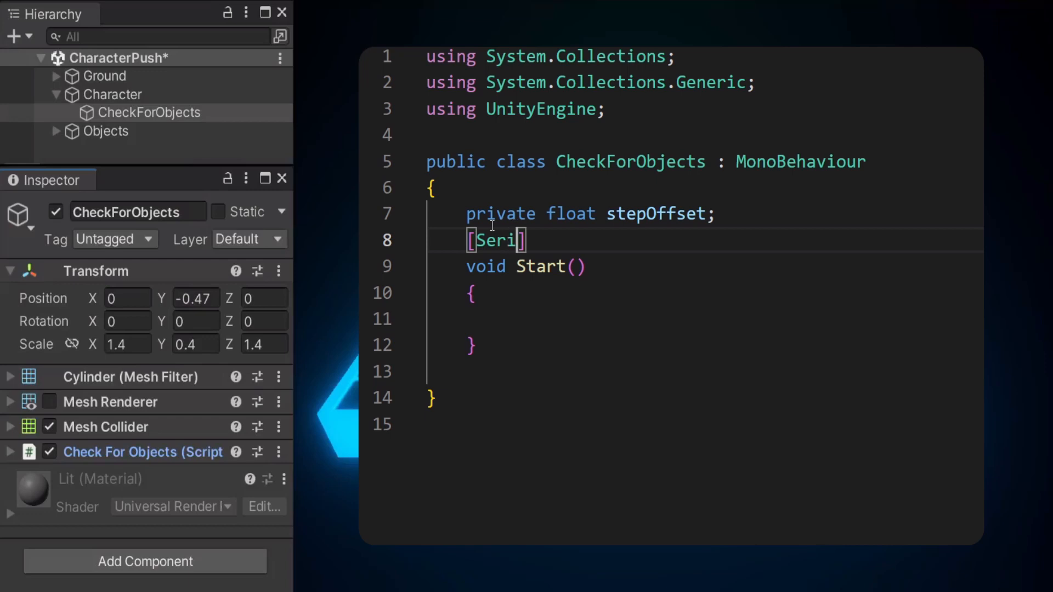
text(alizeField)
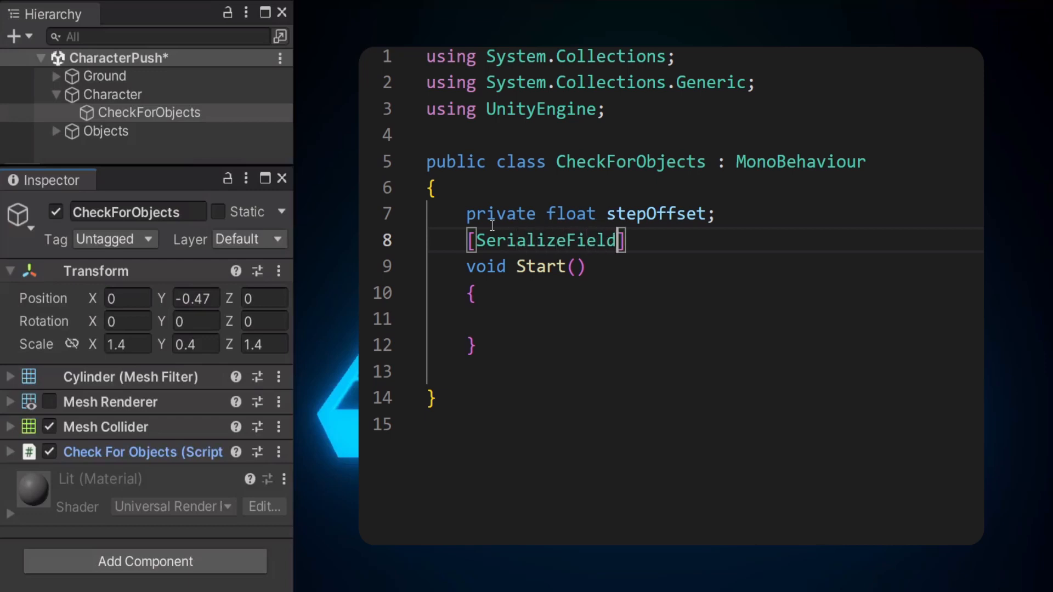
text(private)
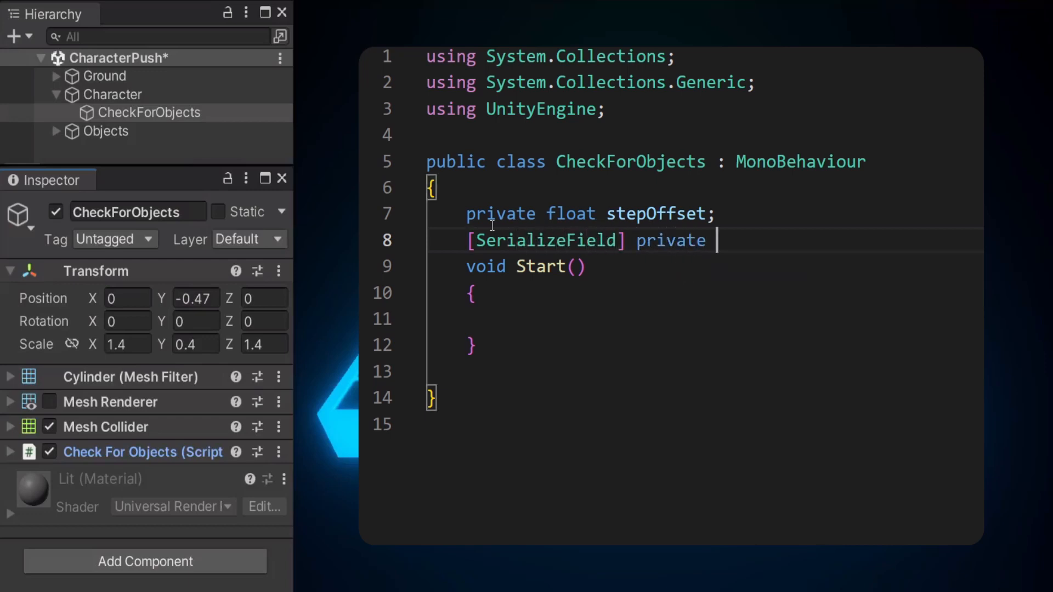
text(CharacterC)
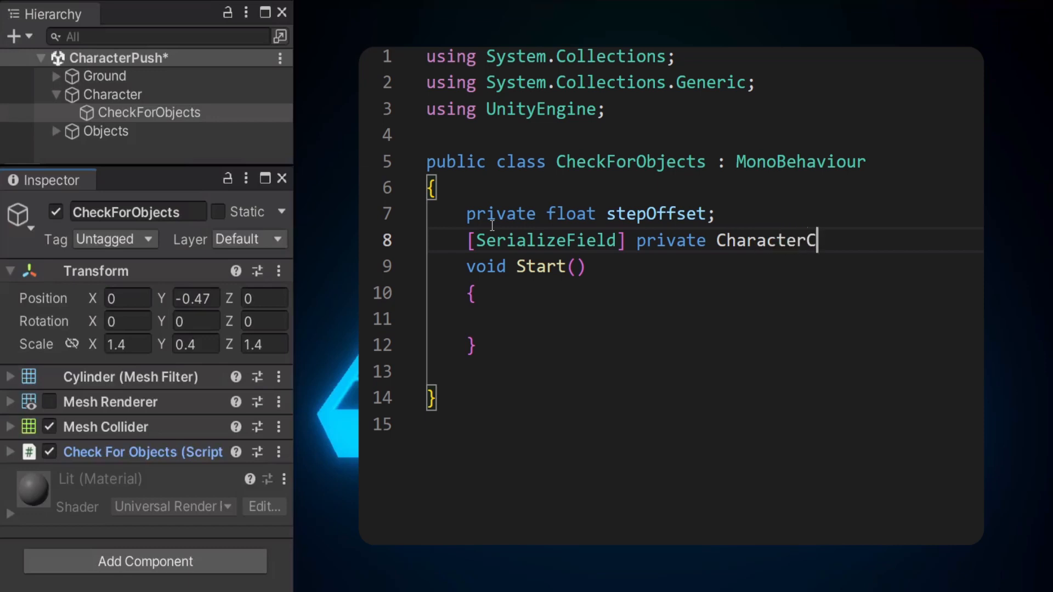
text(ontroller)
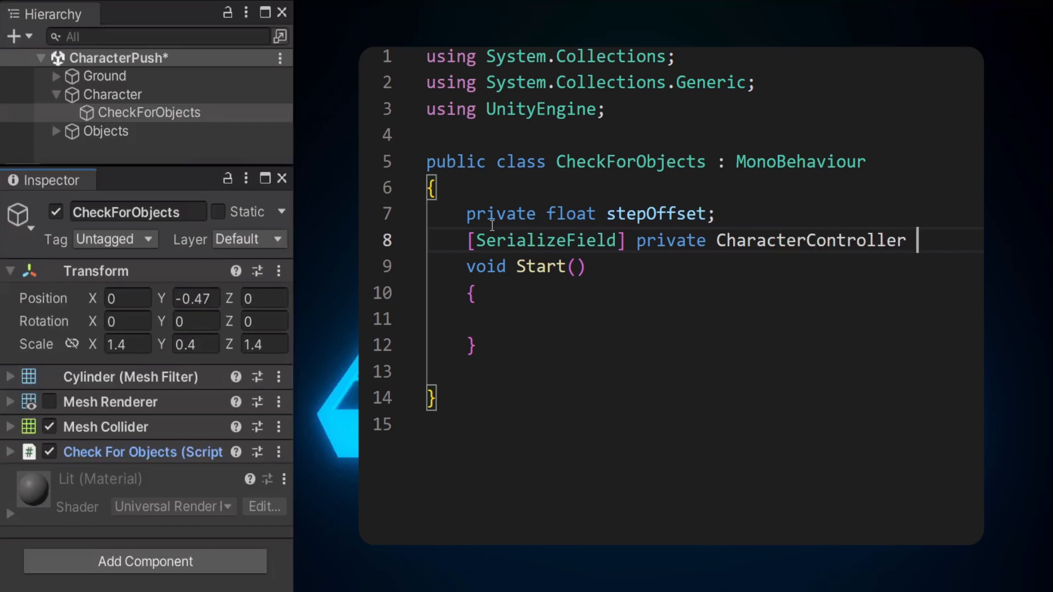
text(CC;)
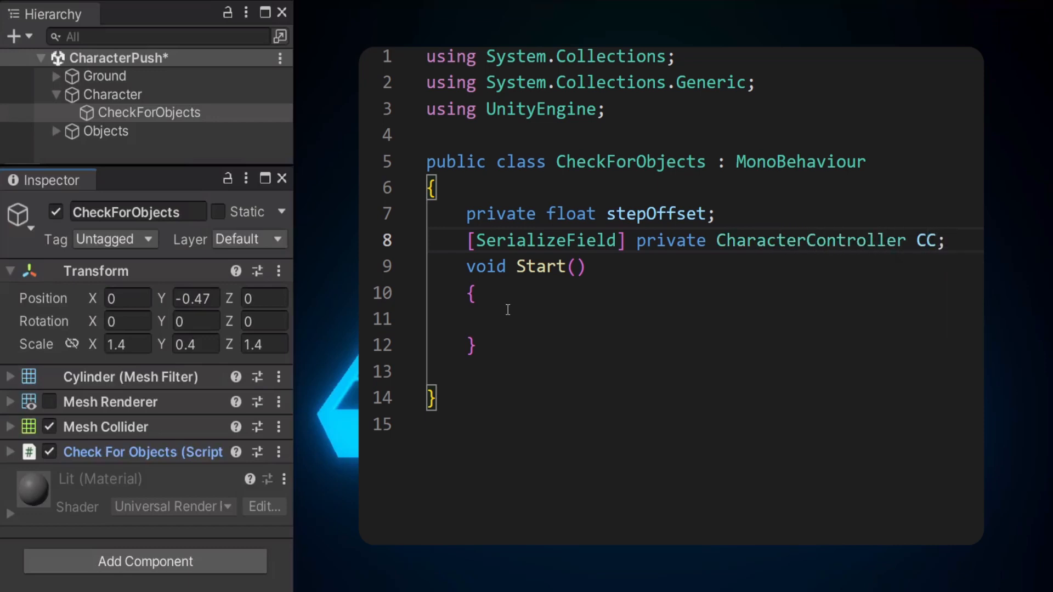
text(s)
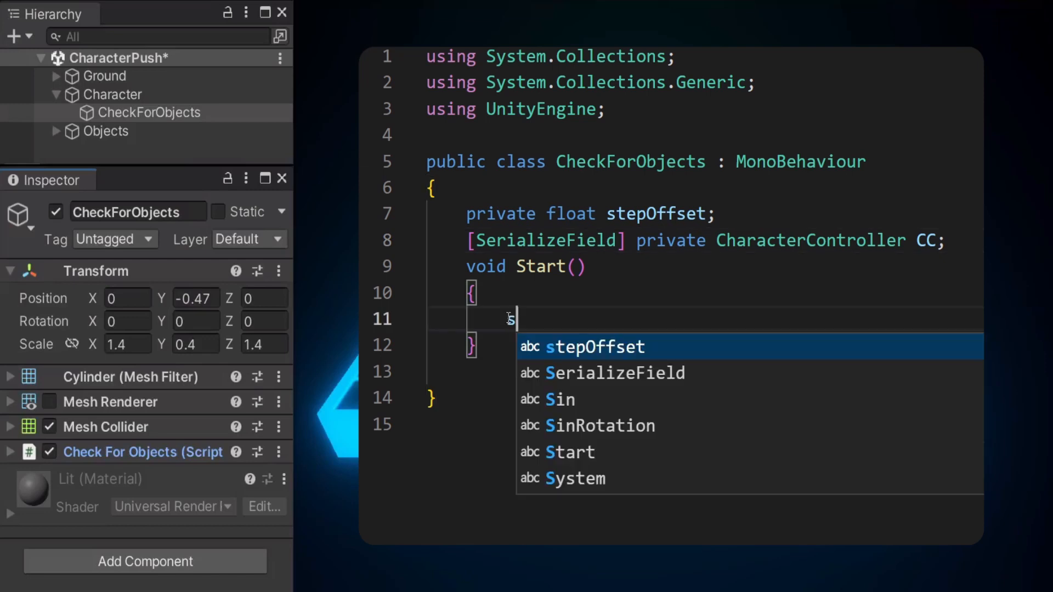
key(Tab)
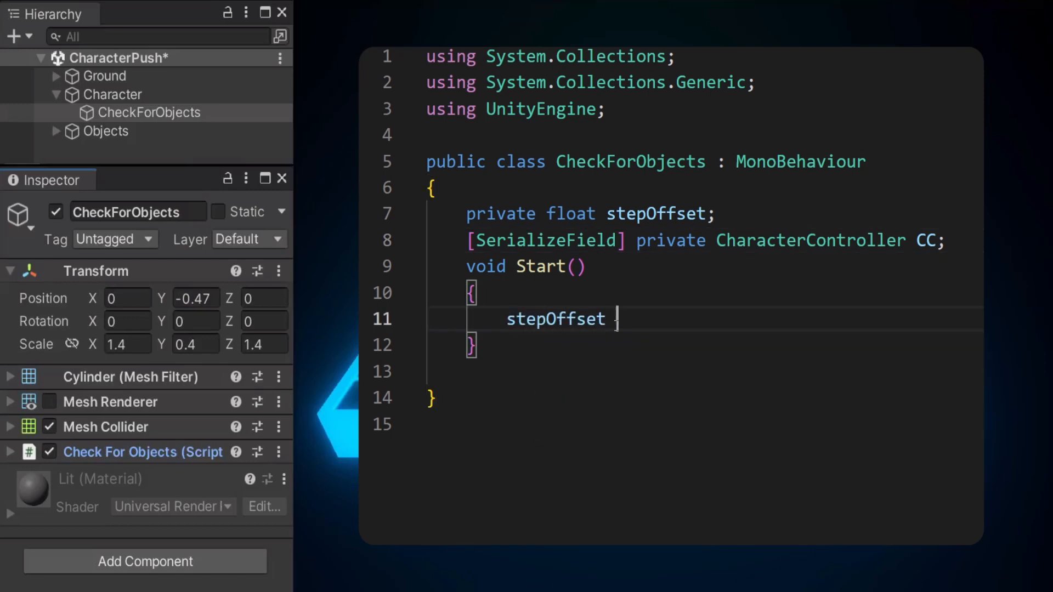
Finish stepOffset = CC.stepOffset; and declare private void OnTriggerStay(Collider other)
text(= CC)
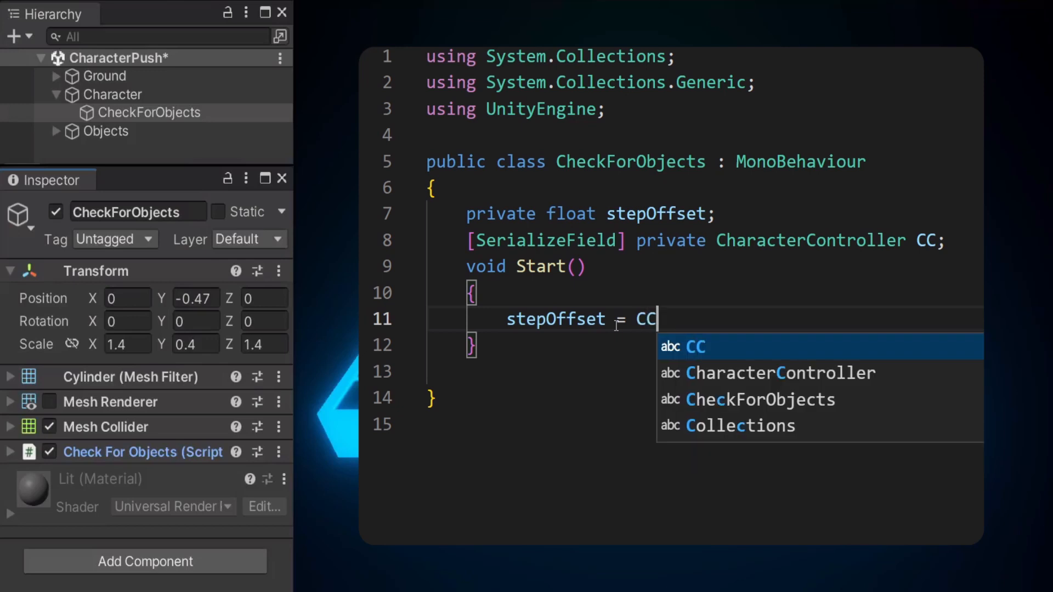
text(.stepOffset)
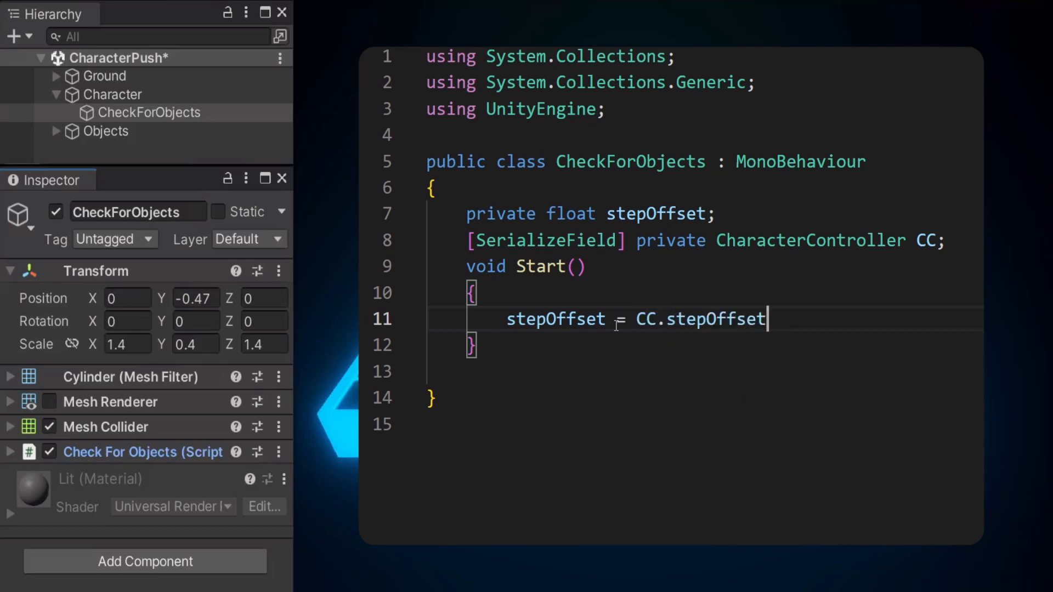
text(;)
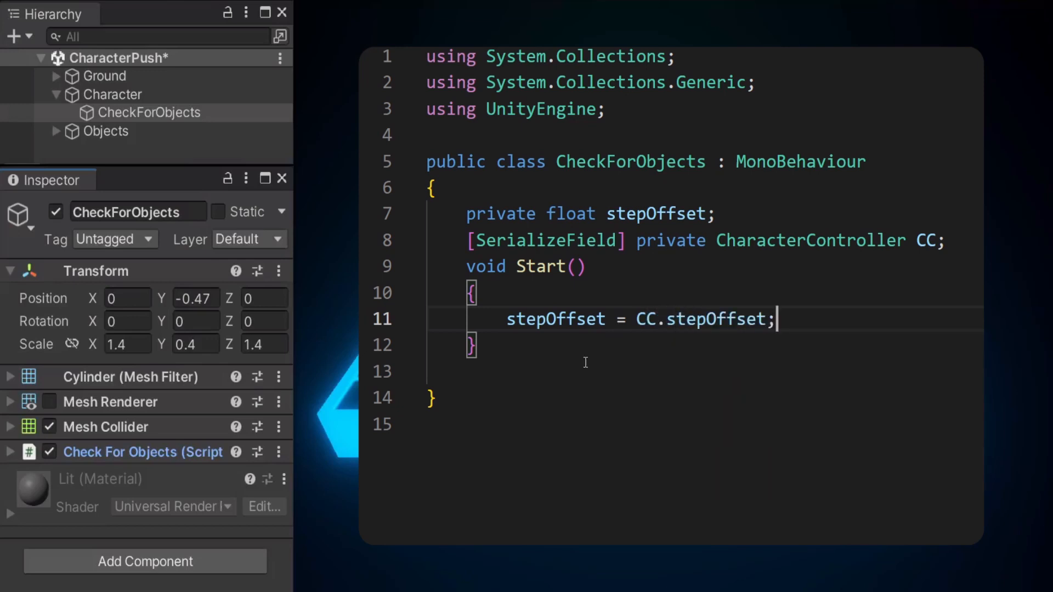
text(priva)
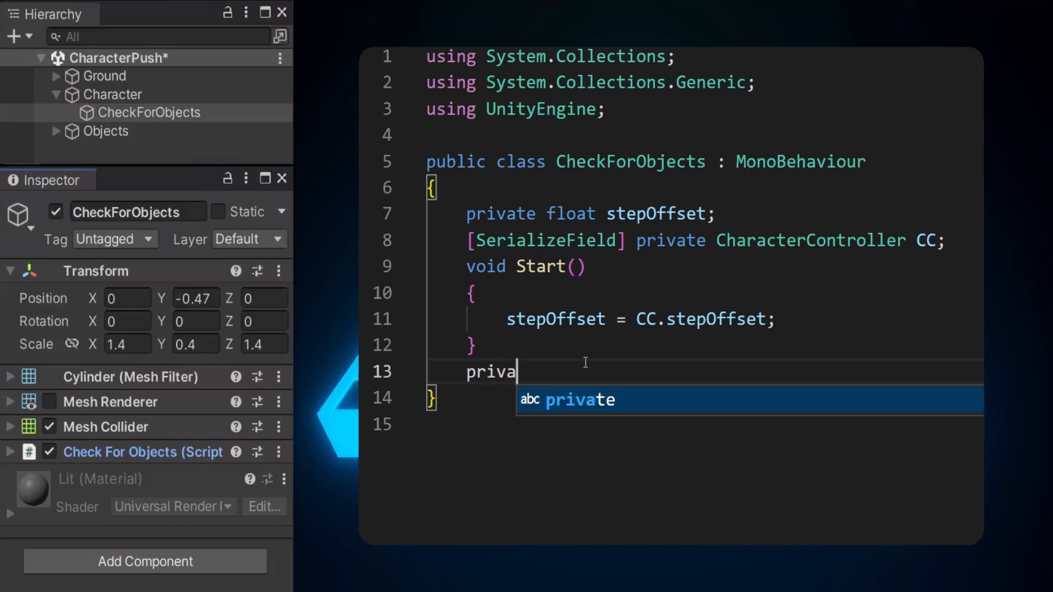
text(te void O)
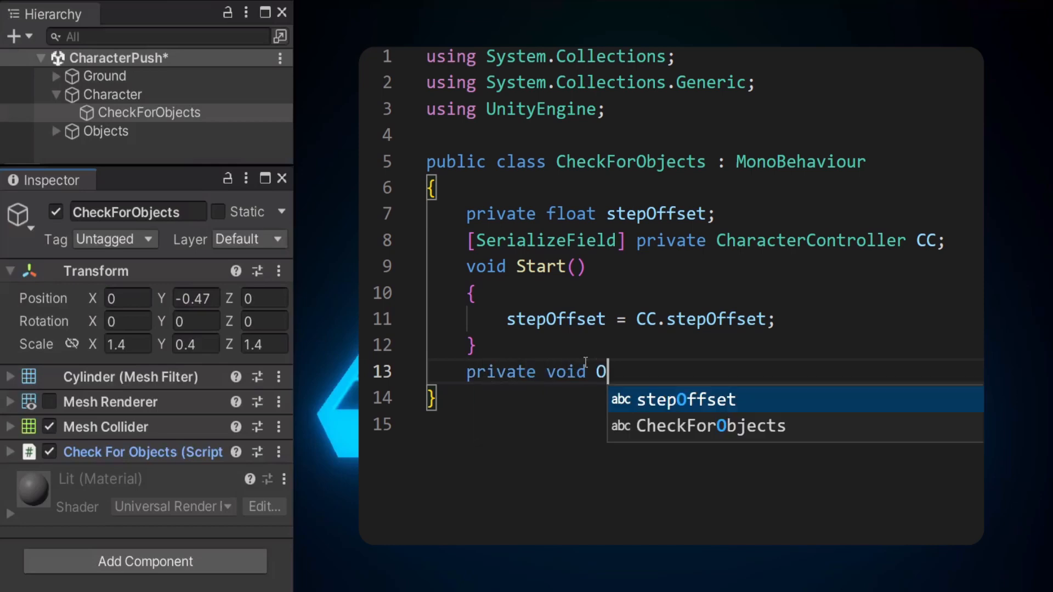
text(nTrigg)
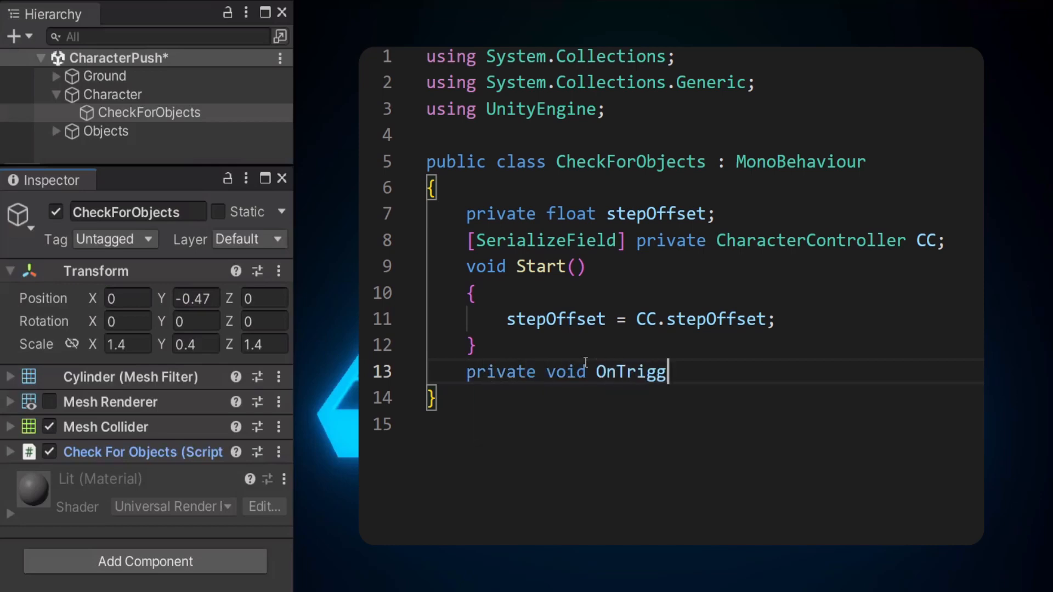
text(erStay)
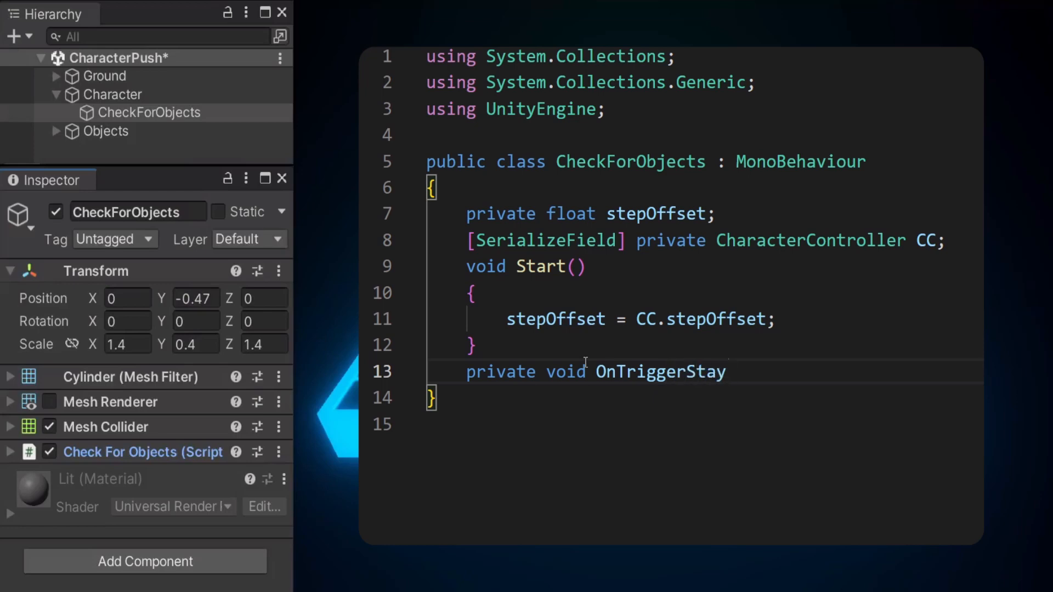
text((Collider other)
text(if()
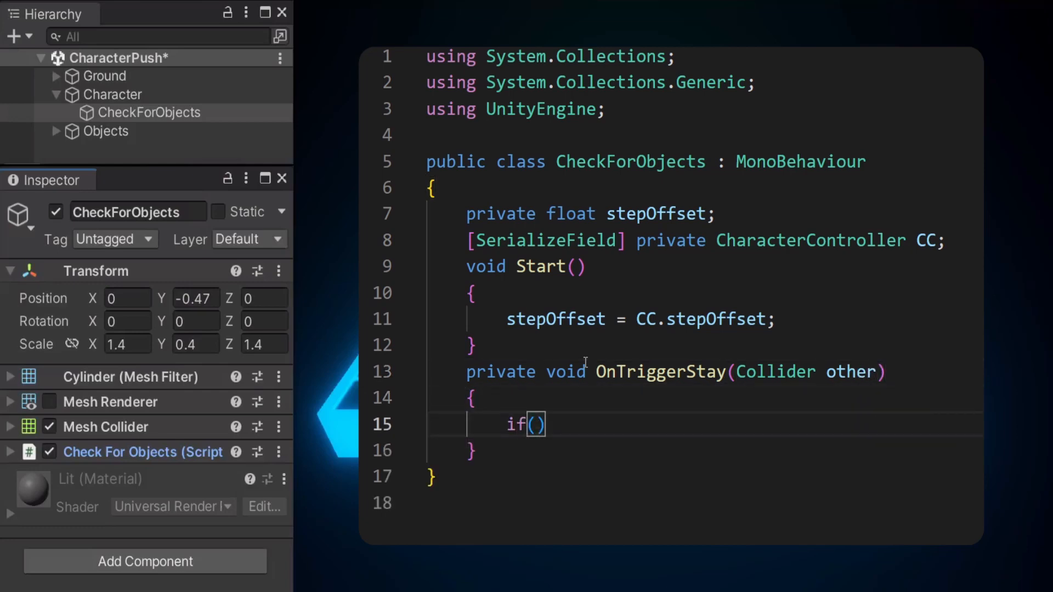
Inside it, check other.GetComponent<Rigidbody>() != null before assigning CC.stepOffset
text(other.)
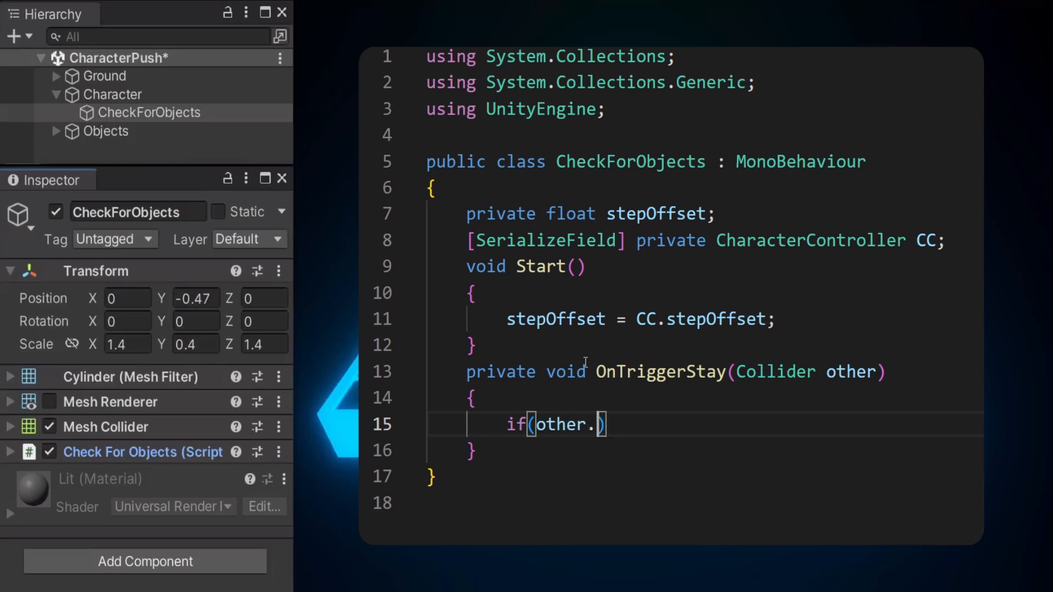
text(GetCom)
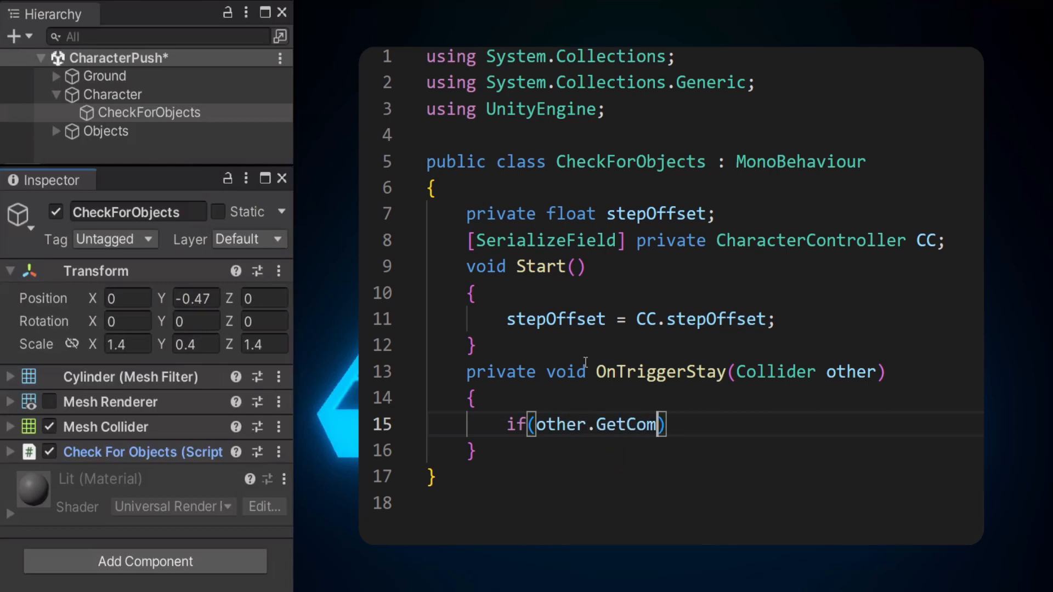
text(ponent)
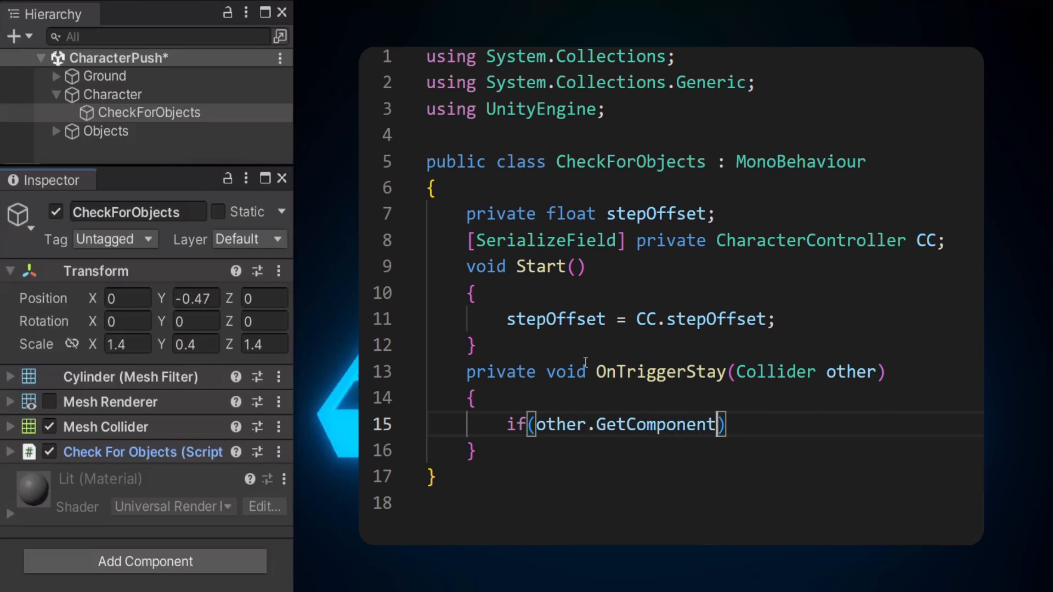
text(<Rigidbo)
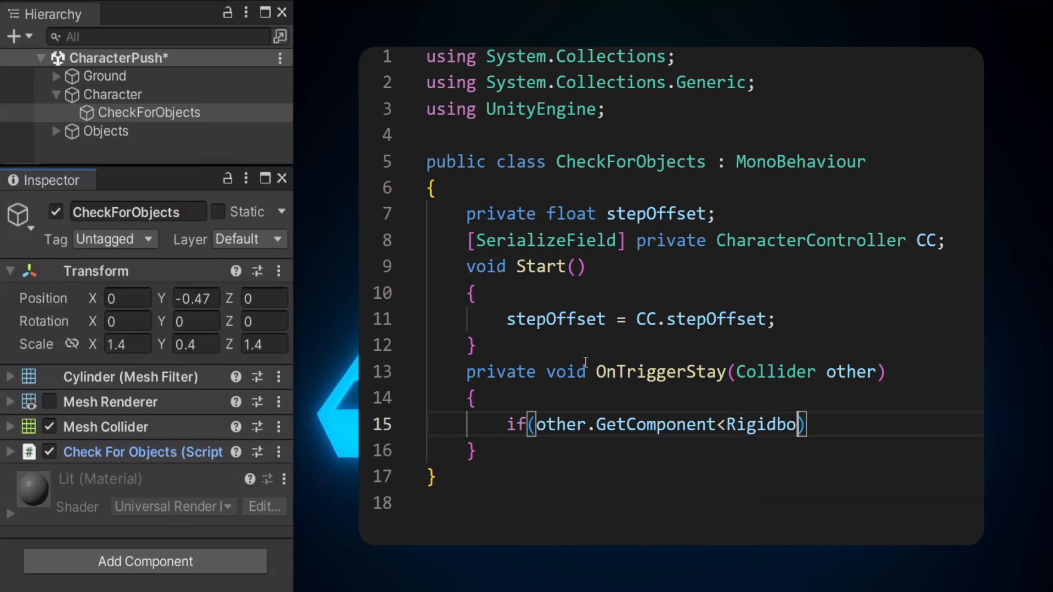
text(dy>())
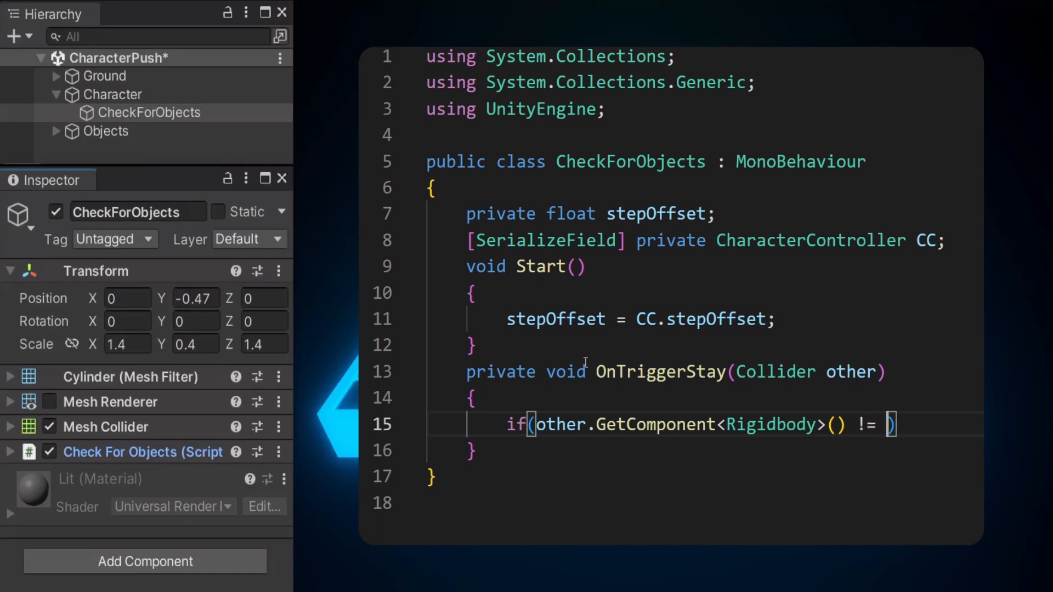
text(null)
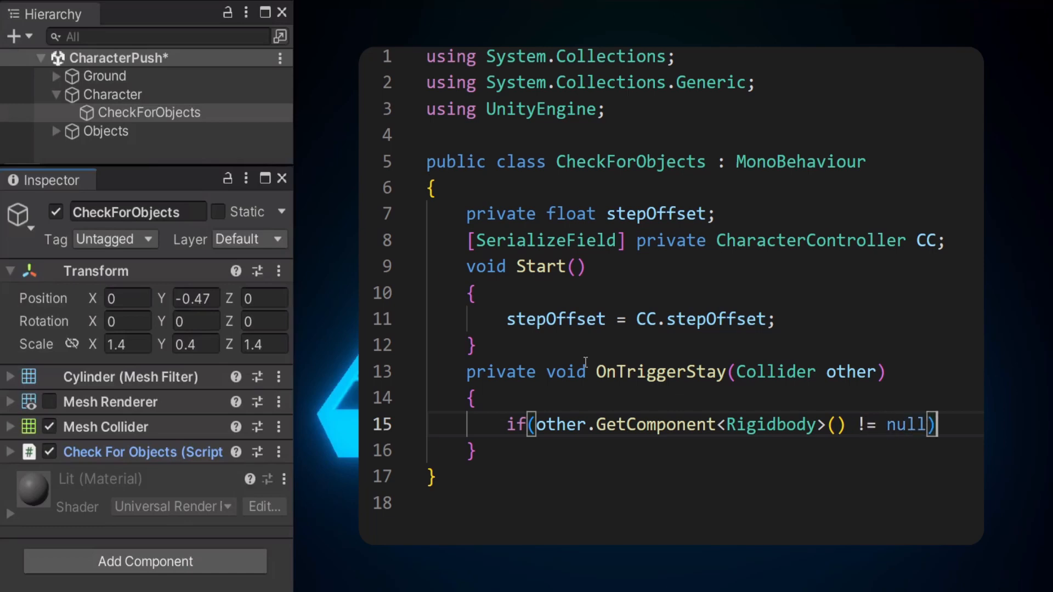
text(CC.stepOffset)
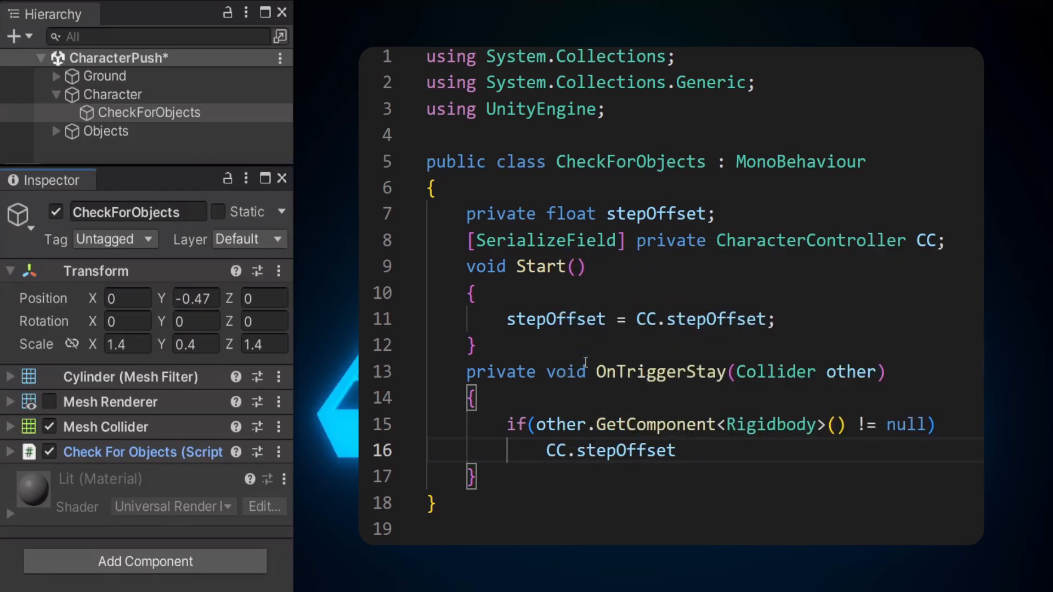
Finish CC.stepOffset = 0; then make a copied OnTriggerExit restore CC.stepOffset to stepOffset
text(= 0;)
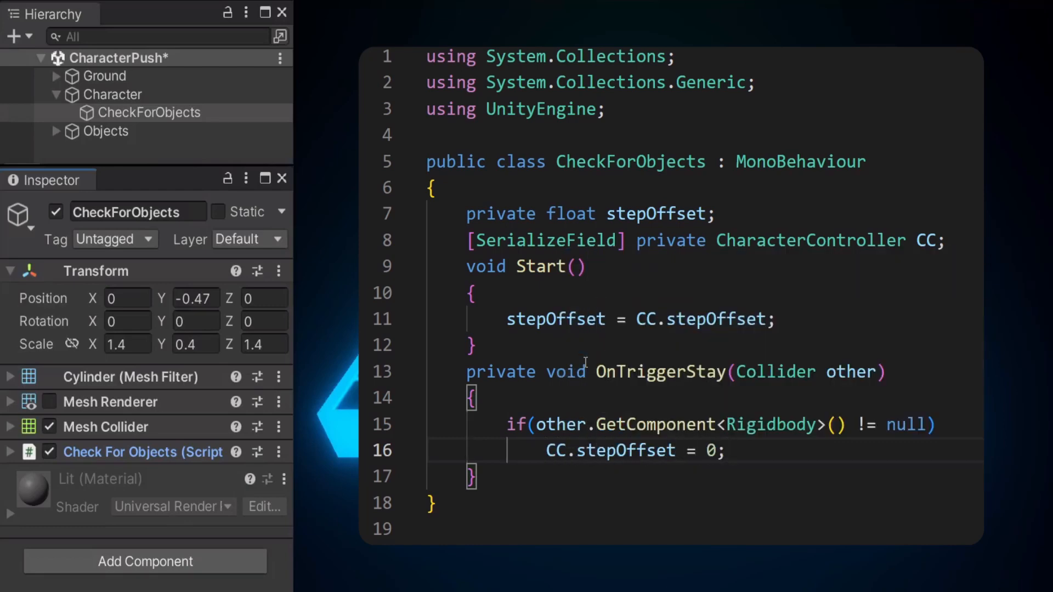
scroll(down, 3)
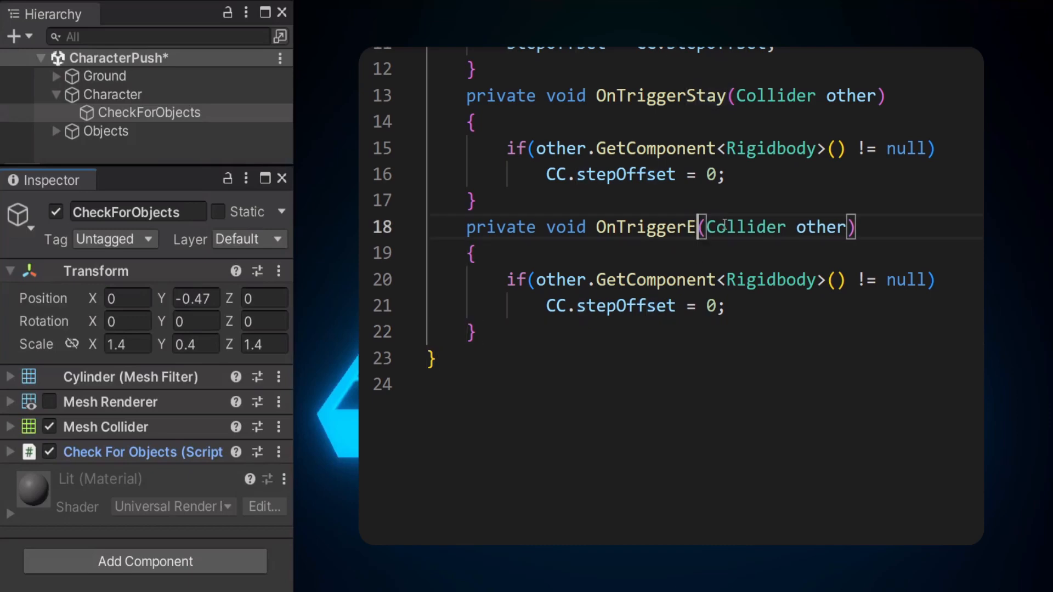
text(xit)
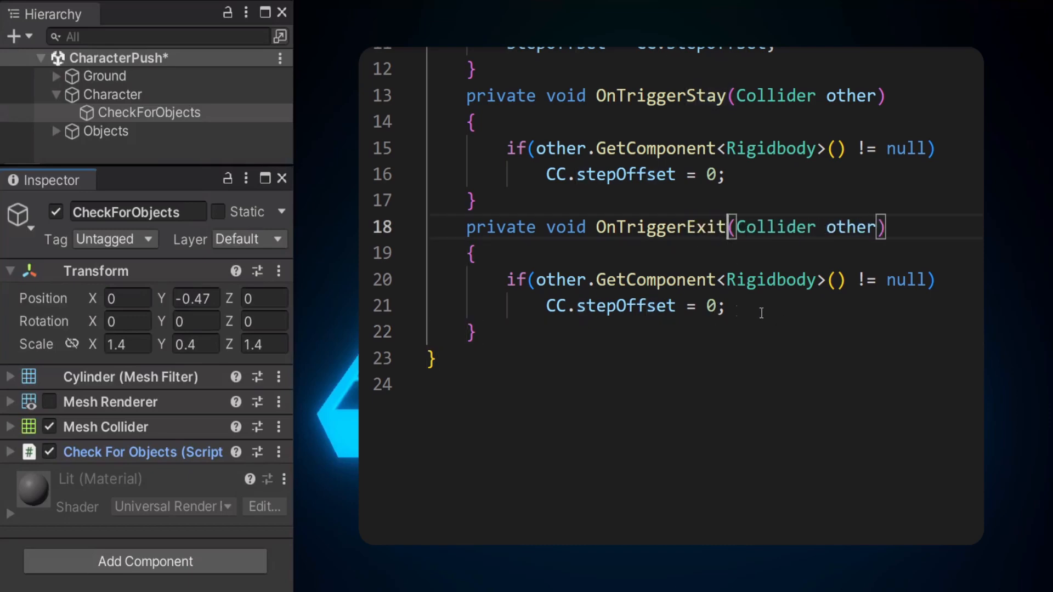
text(stepOffset)
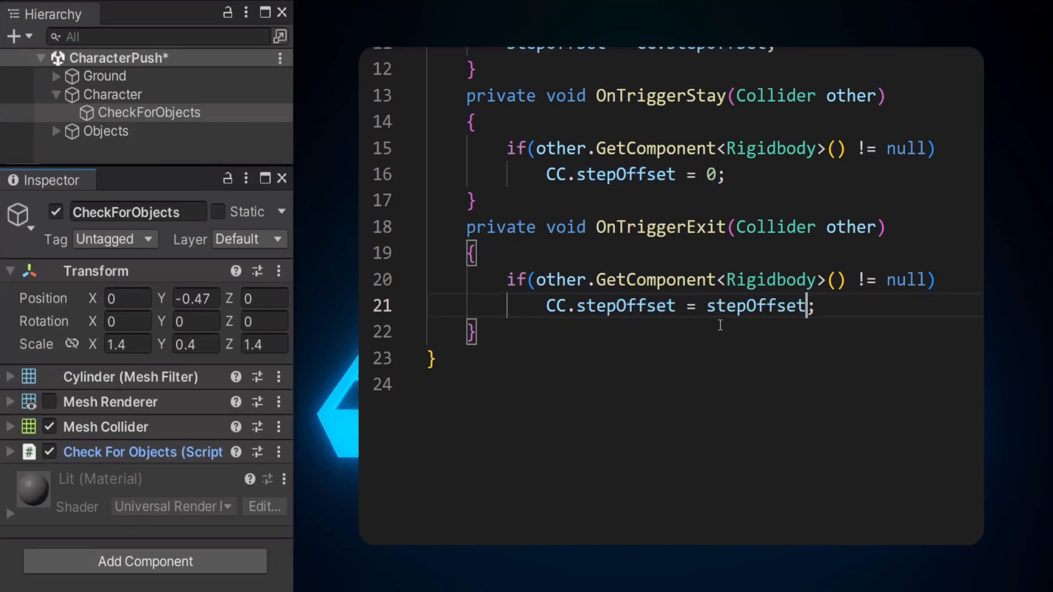